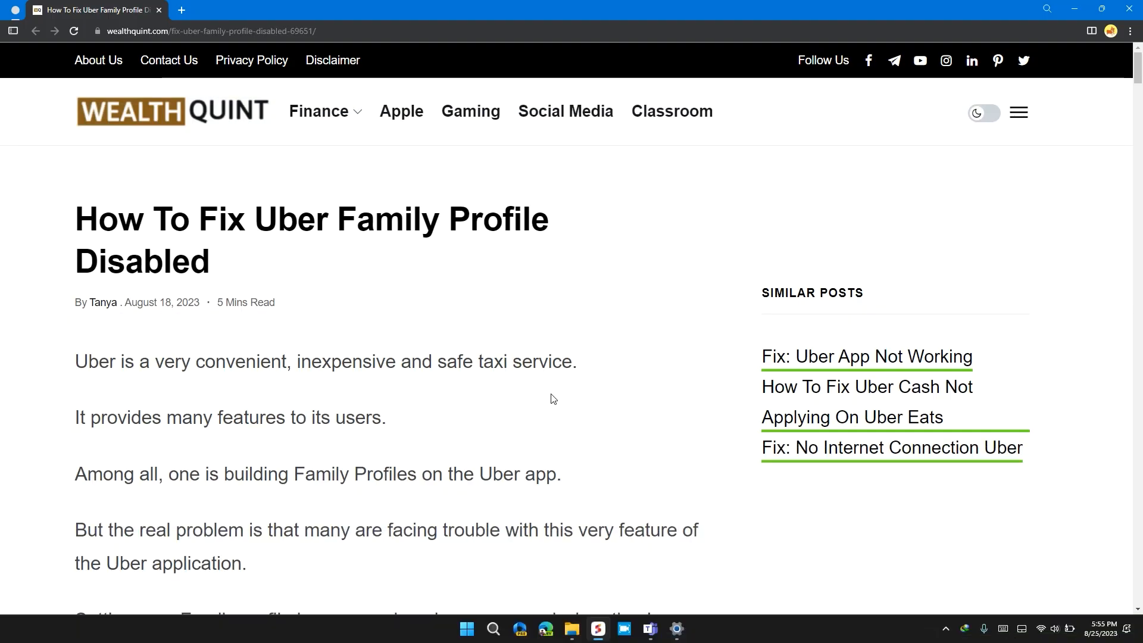
Scroll the article down to the heading '1. Update The Uber App To The Latest Version'
scroll("down", 3)
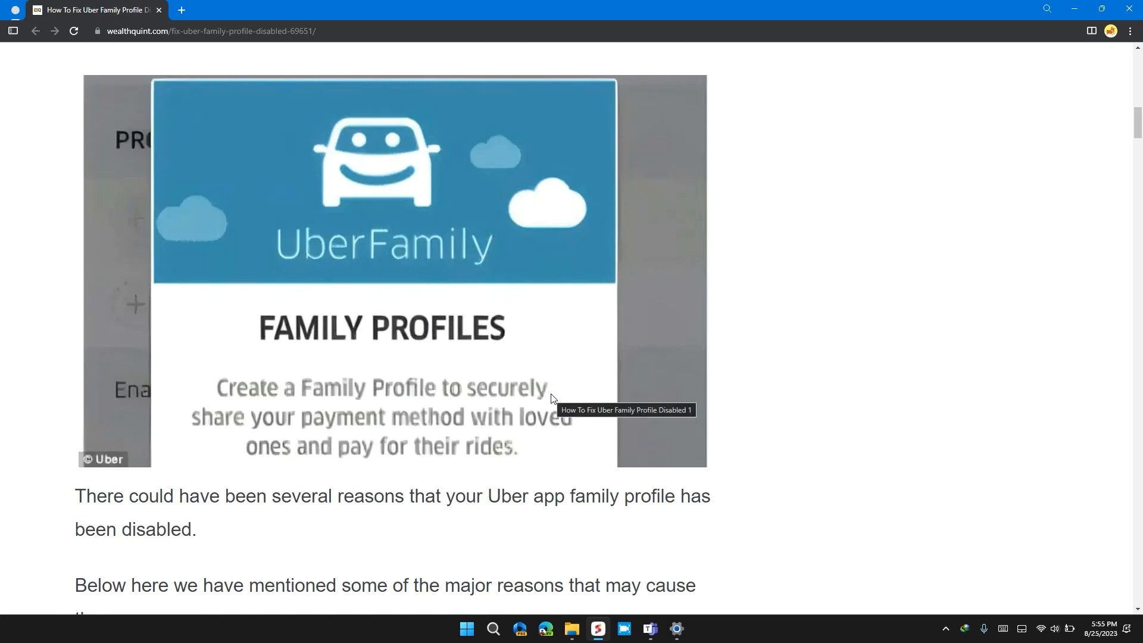
scroll("down", 3)
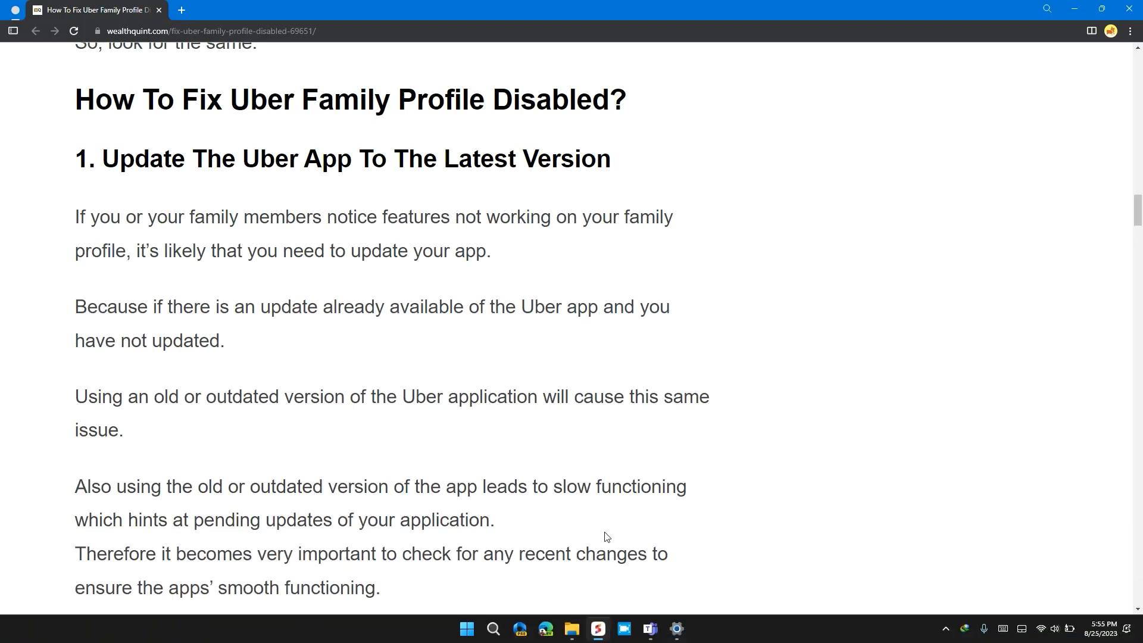
mouse_move(463, 388)
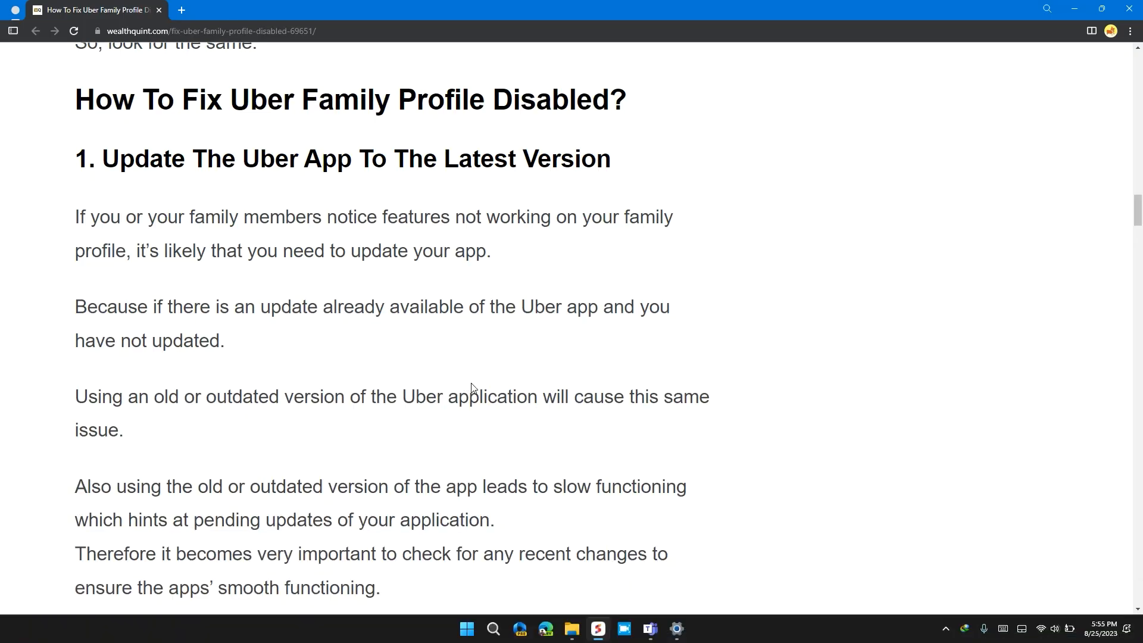
mouse_move(511, 346)
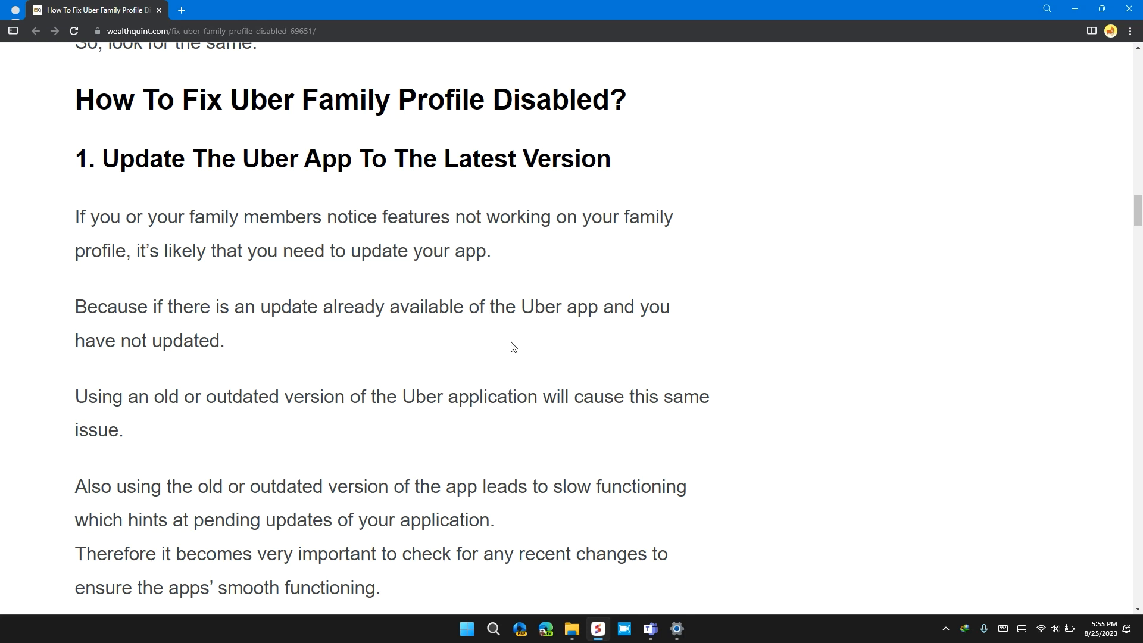
Scroll past the iPhone and Android update steps to '2. Check For Uber Community Guidelines'
scroll("down", 3)
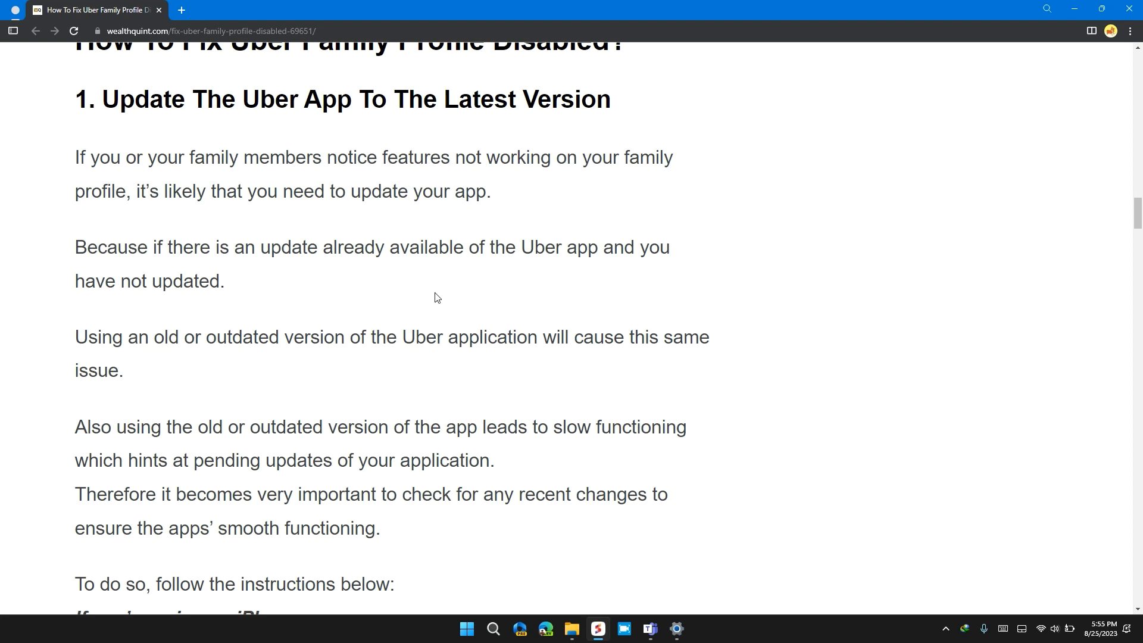
mouse_move(556, 271)
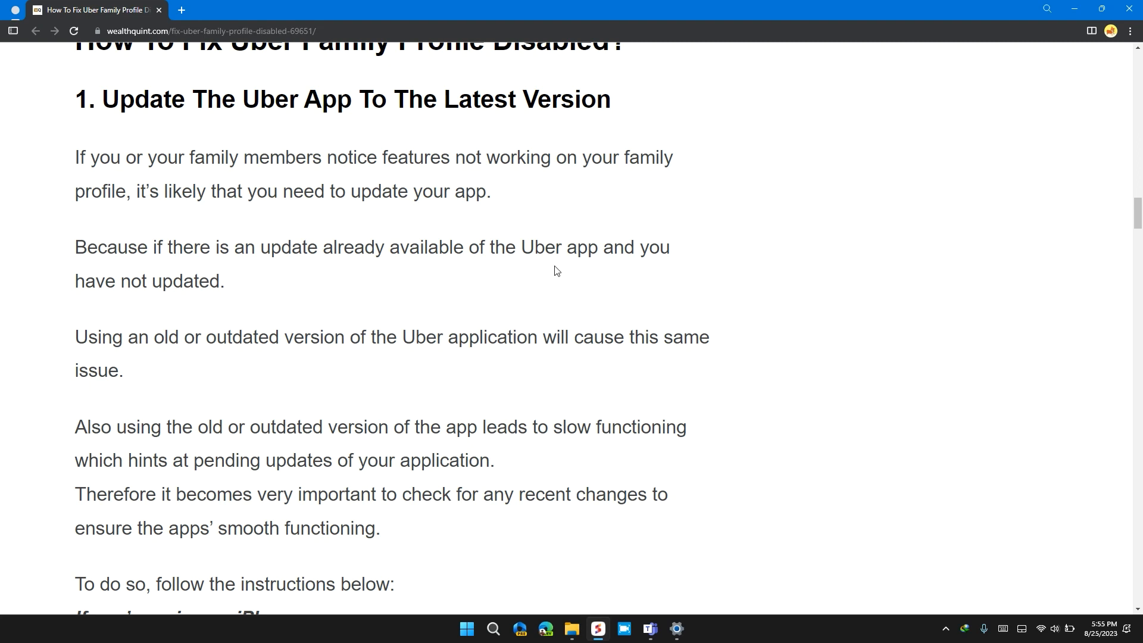
scroll("down", 3)
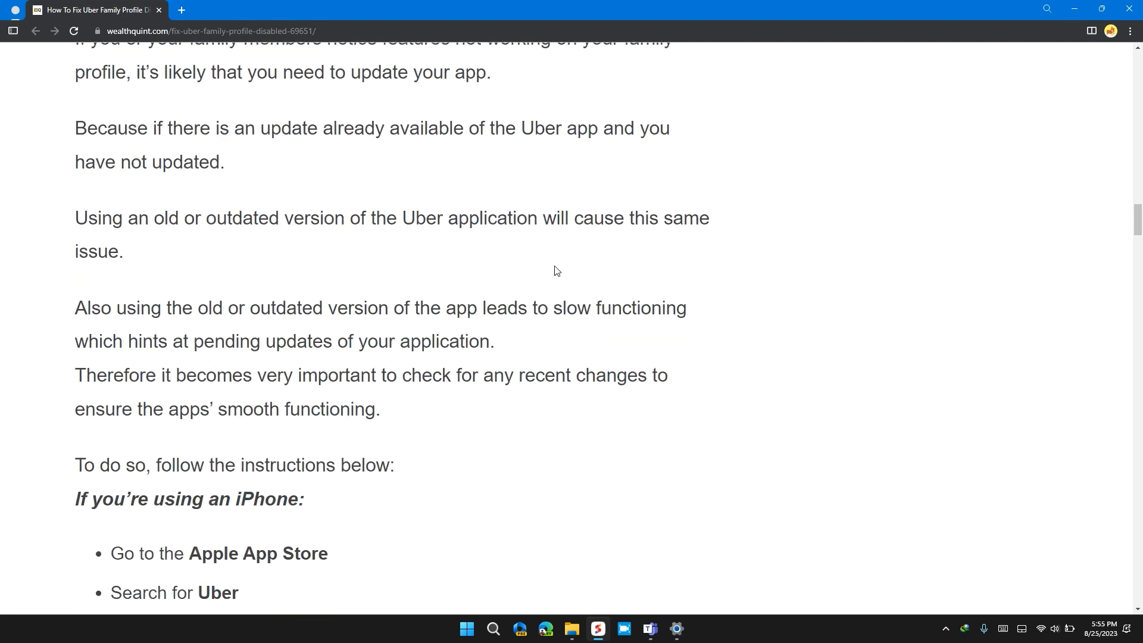
mouse_move(354, 241)
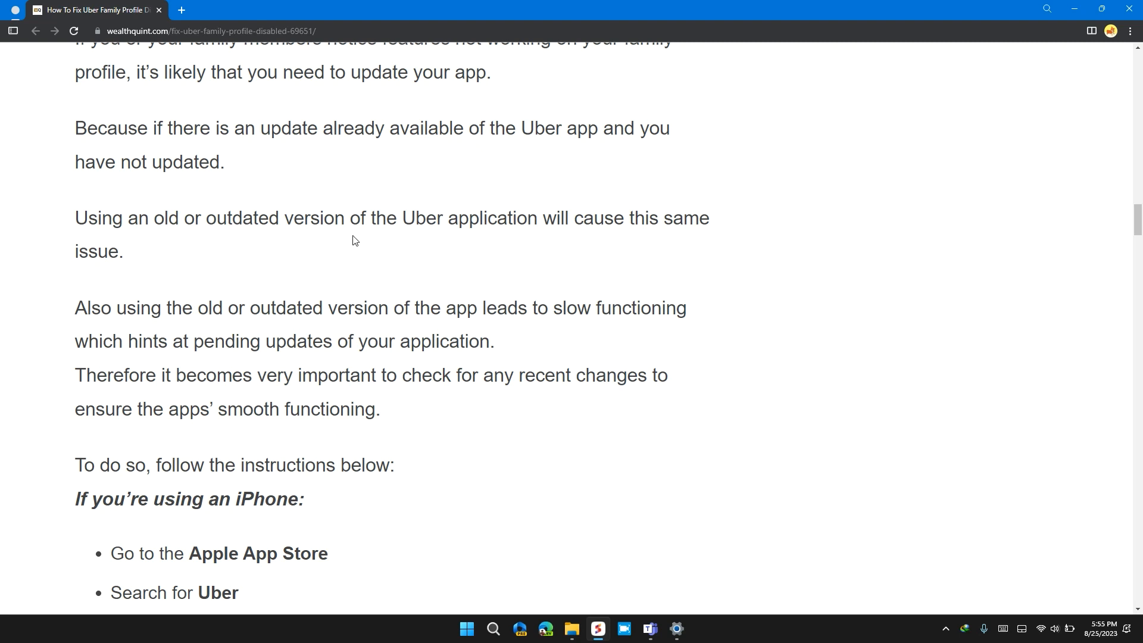
mouse_move(619, 218)
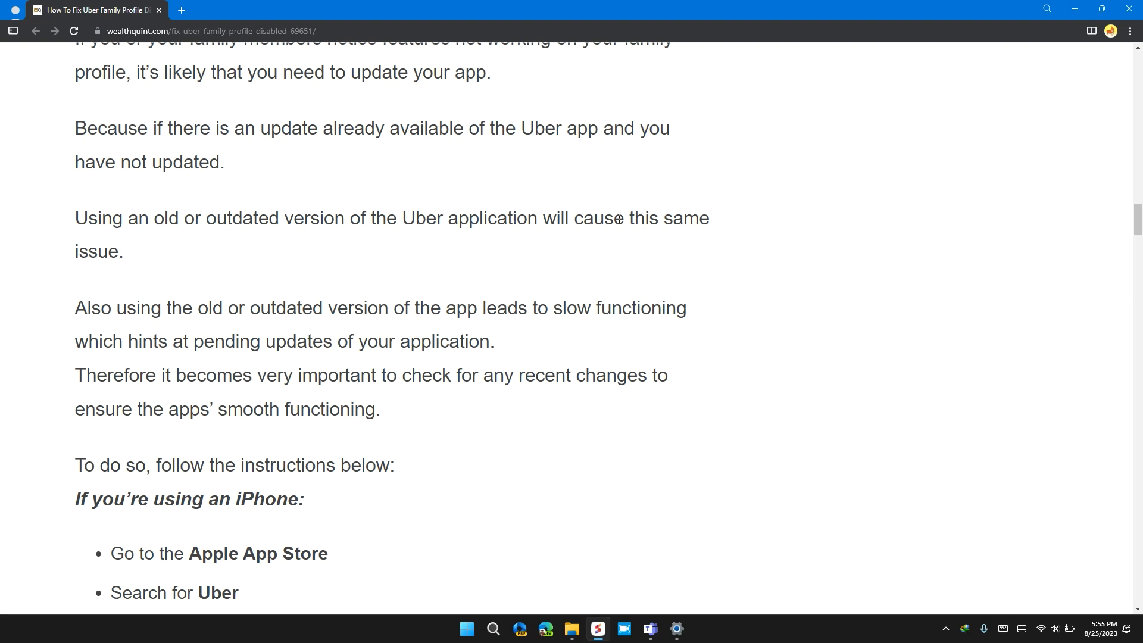
scroll("down", 3)
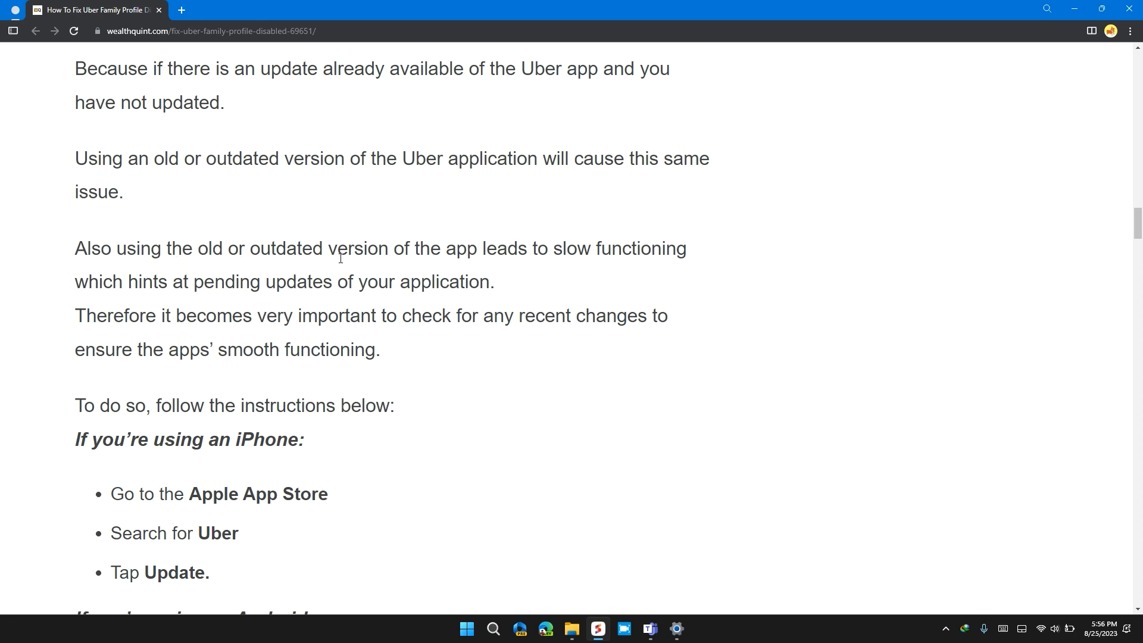
mouse_move(536, 258)
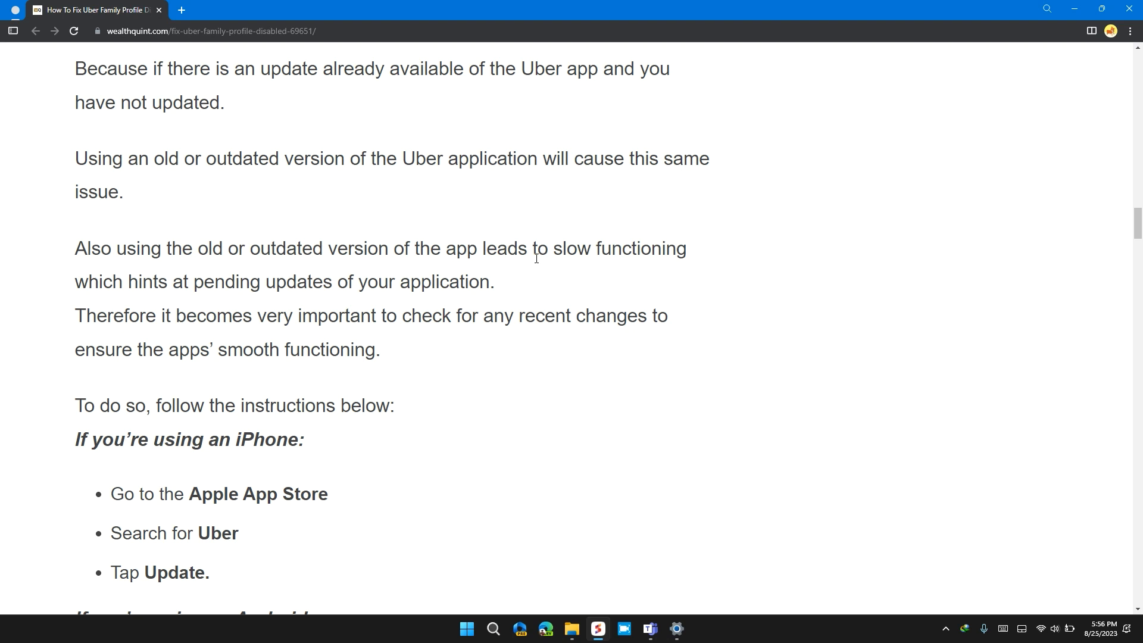
scroll("down", 3)
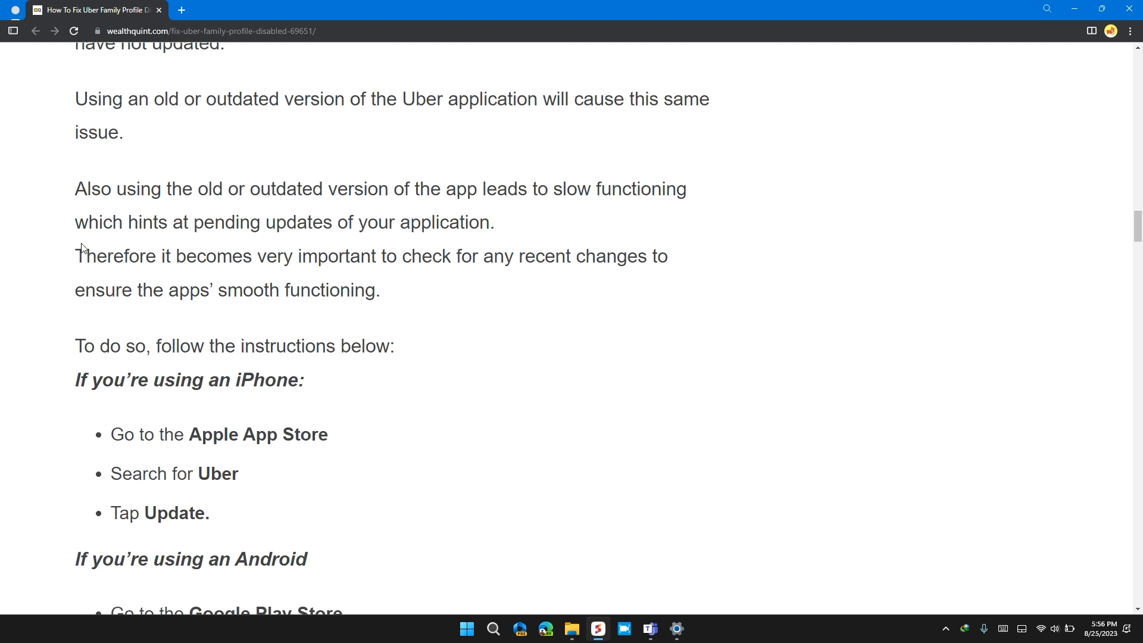
mouse_move(441, 253)
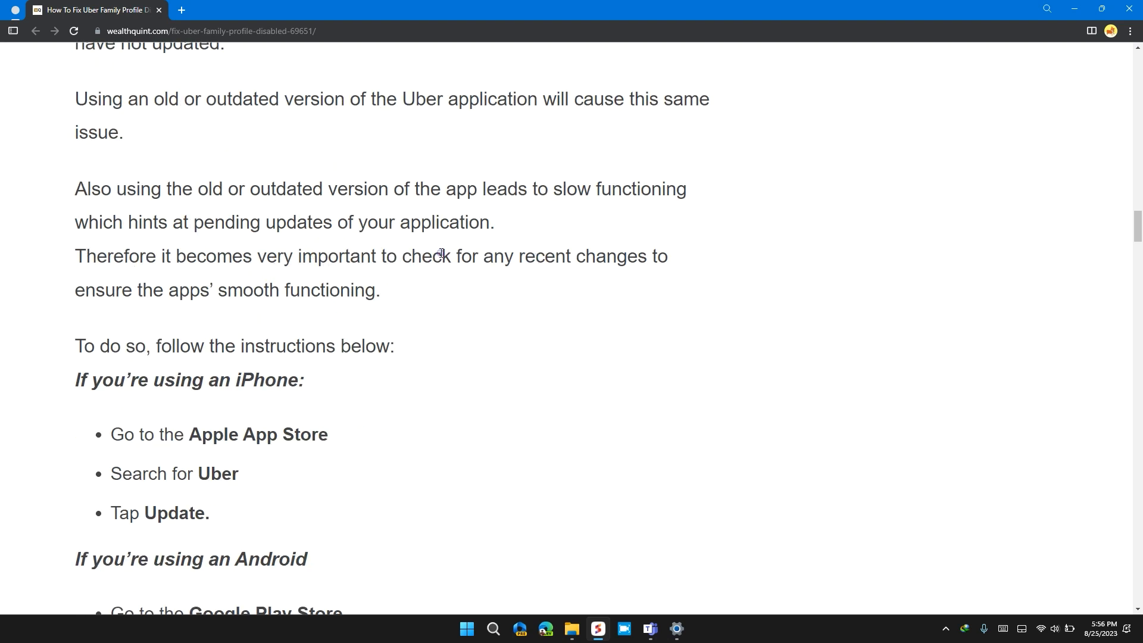
mouse_move(567, 285)
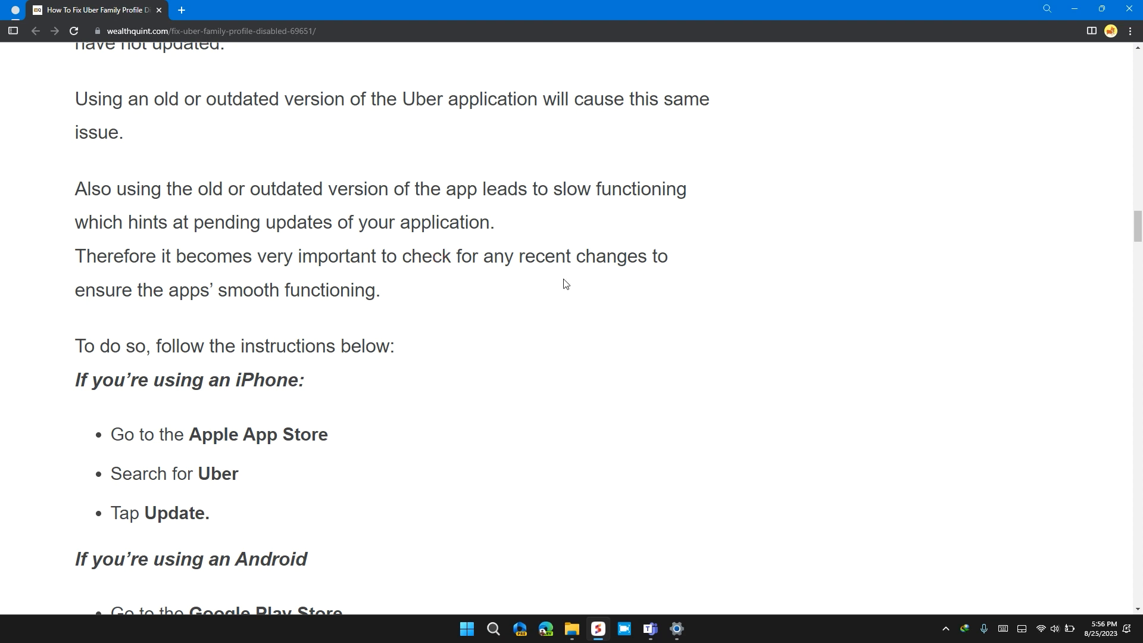
scroll("down", 3)
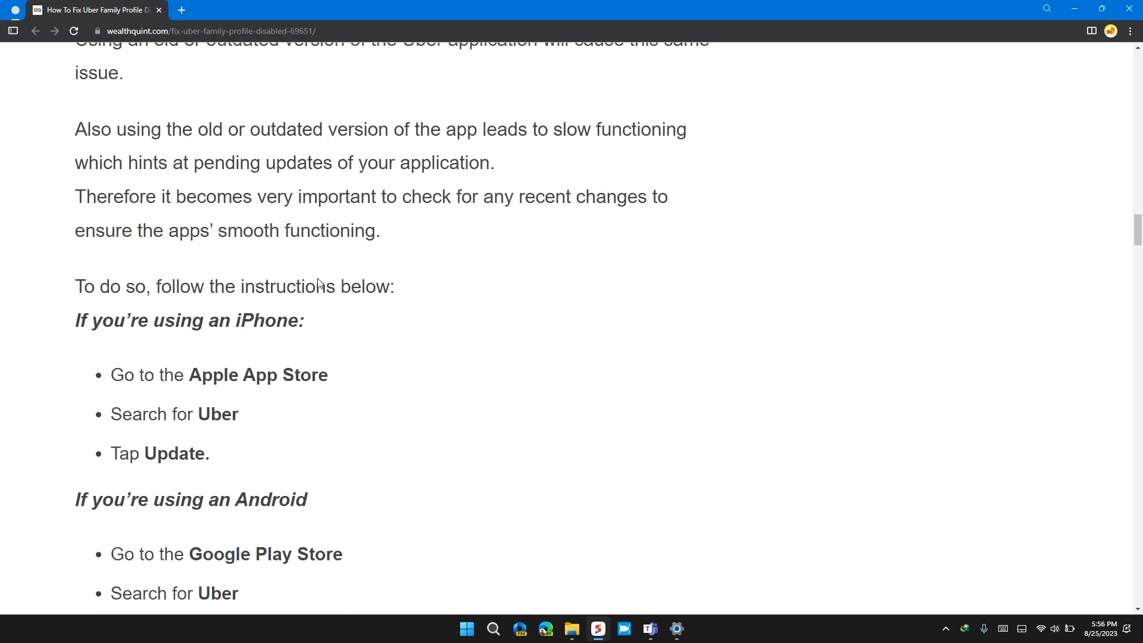
scroll("down", 3)
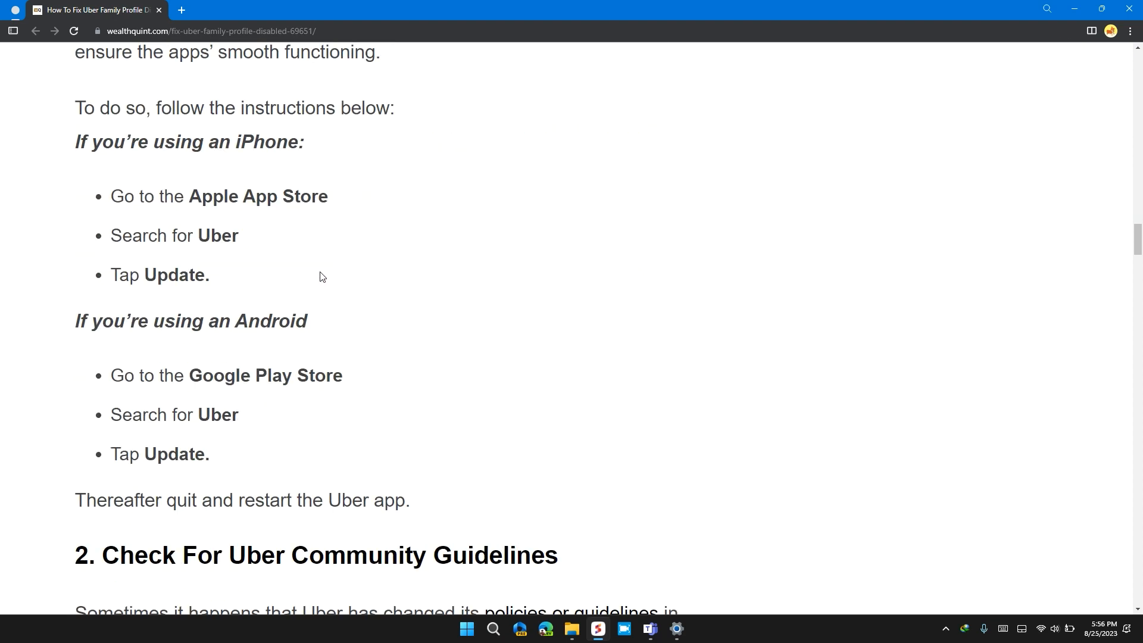
scroll("down", 3)
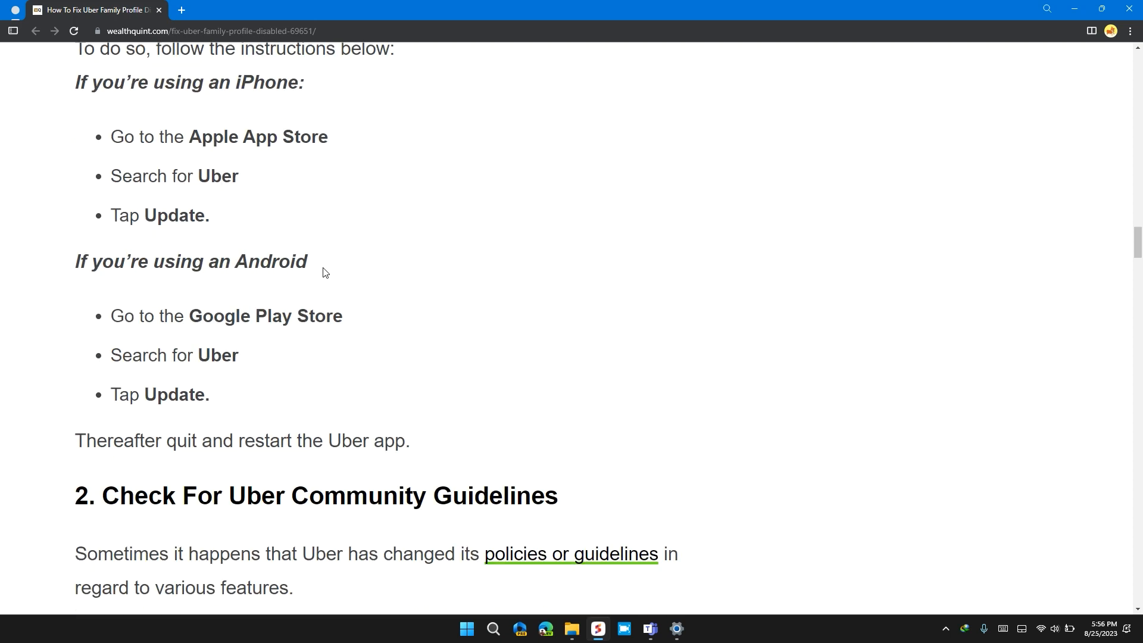
mouse_move(244, 183)
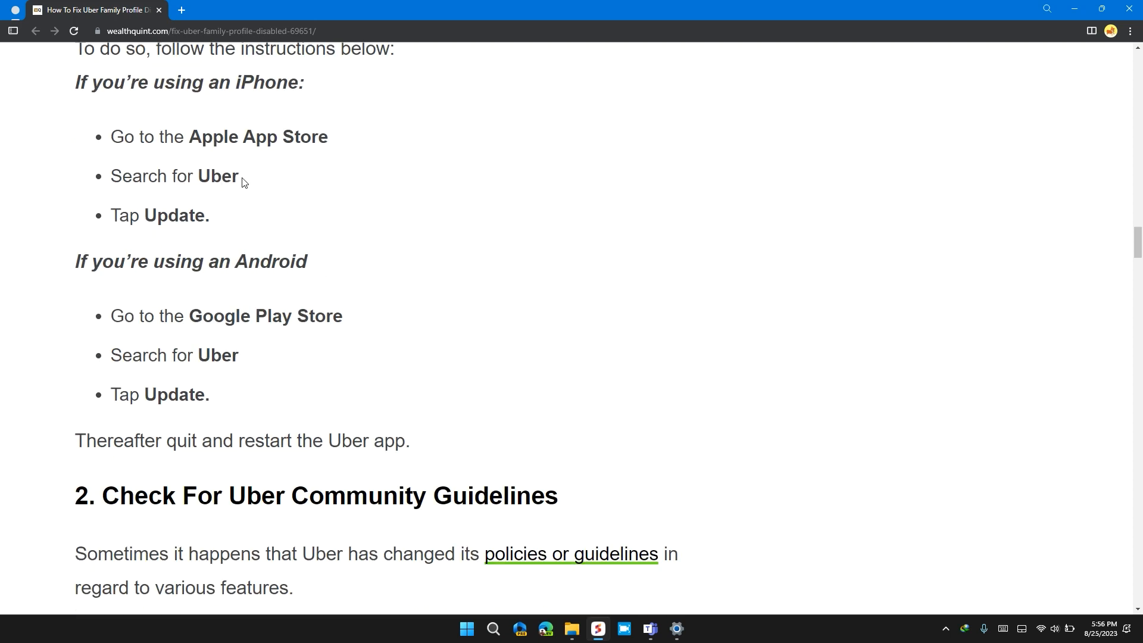
mouse_move(123, 230)
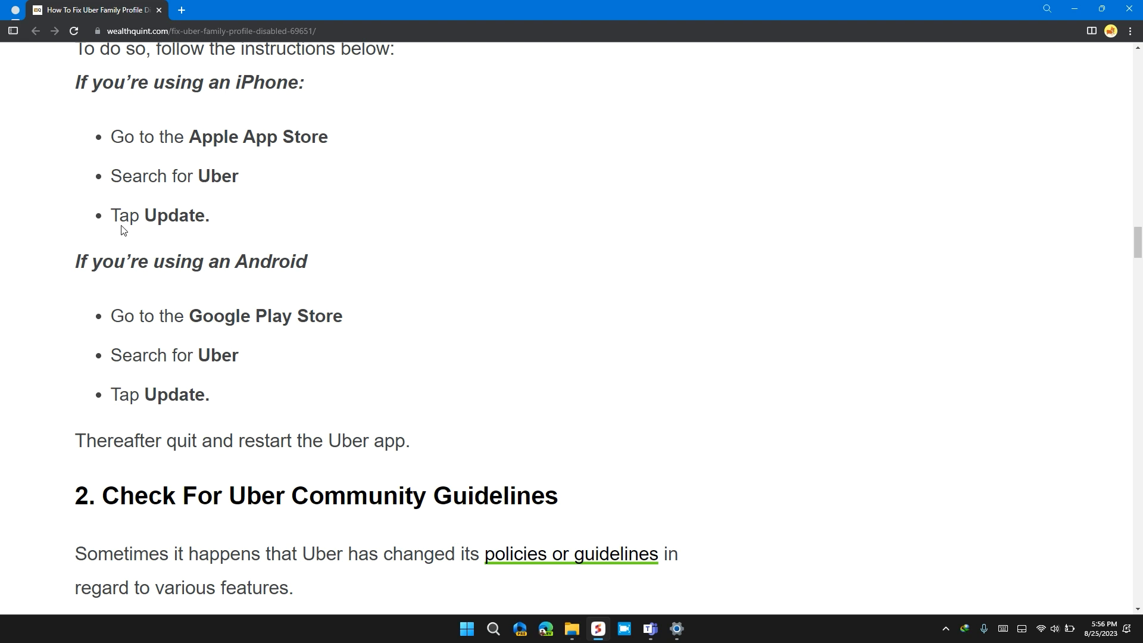
mouse_move(115, 265)
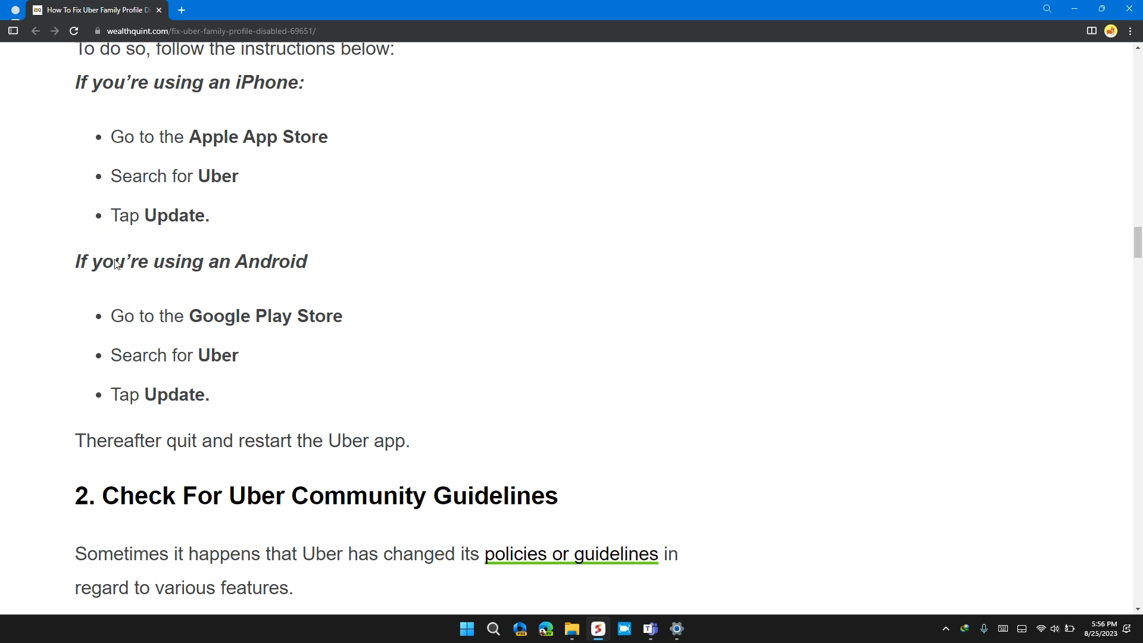
scroll("down", 3)
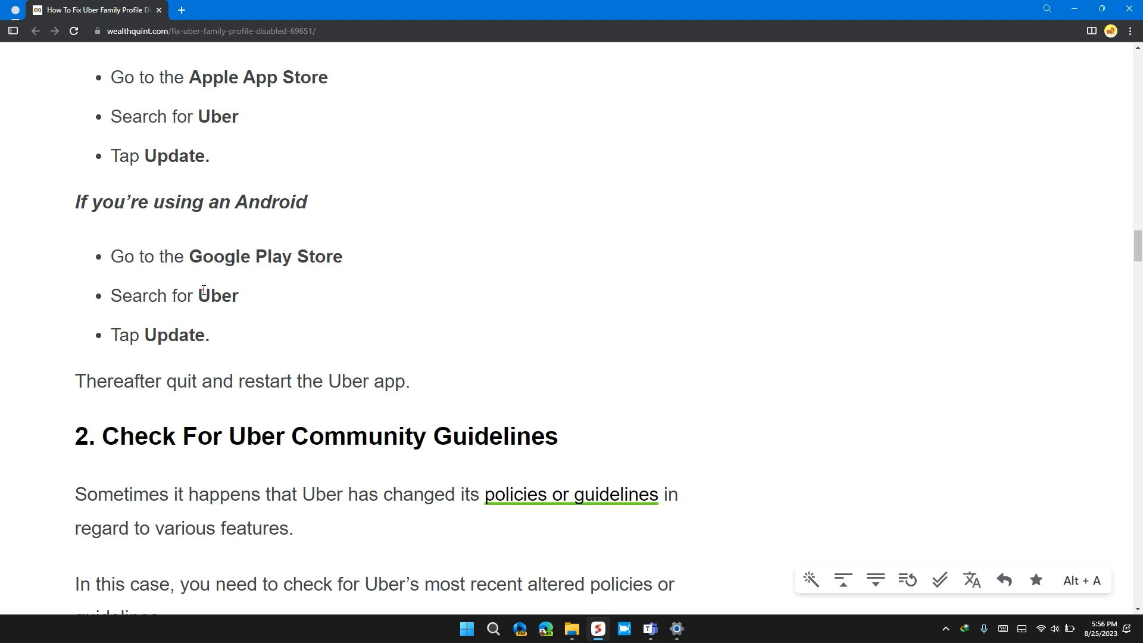
scroll("down", 3)
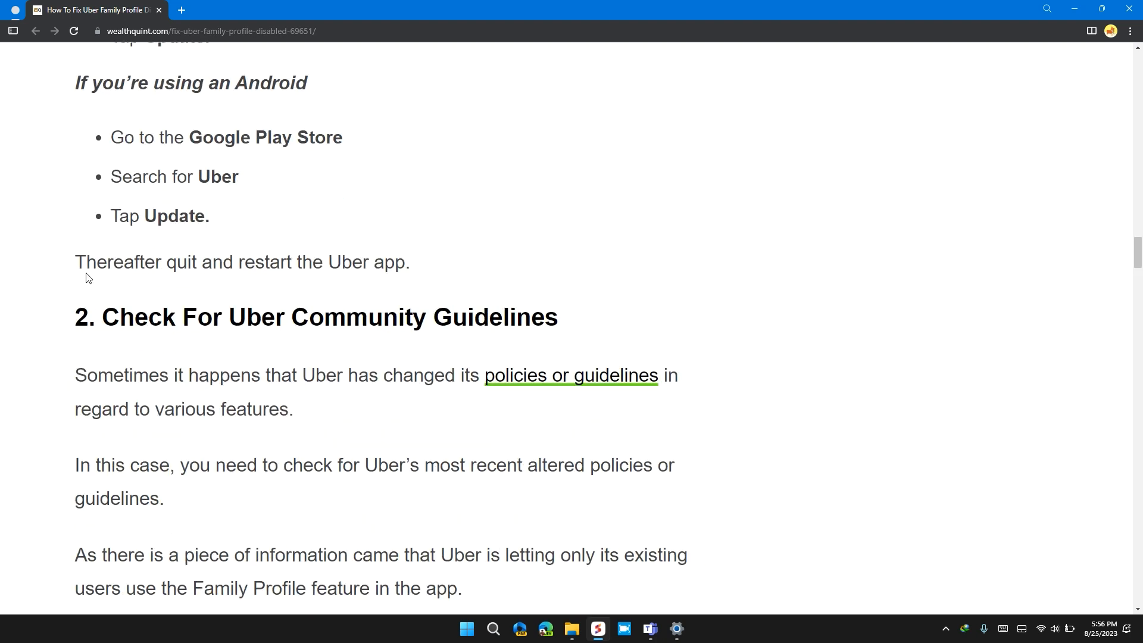
mouse_move(360, 271)
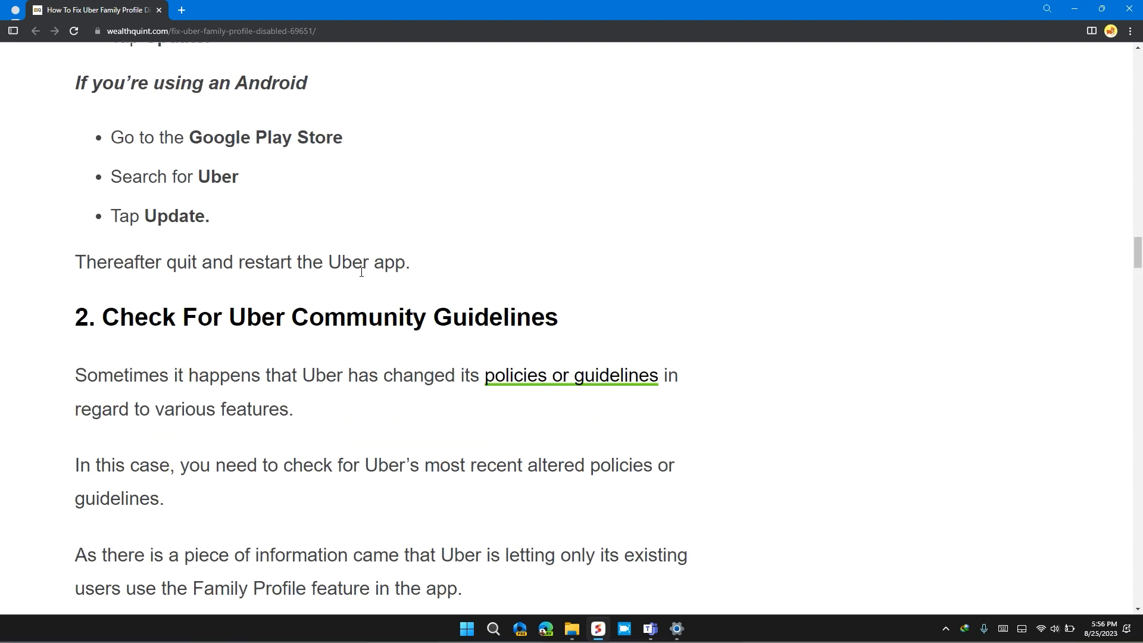
Scroll to the paragraphs about Uber restricting Family Profile to existing users
scroll("up", 3)
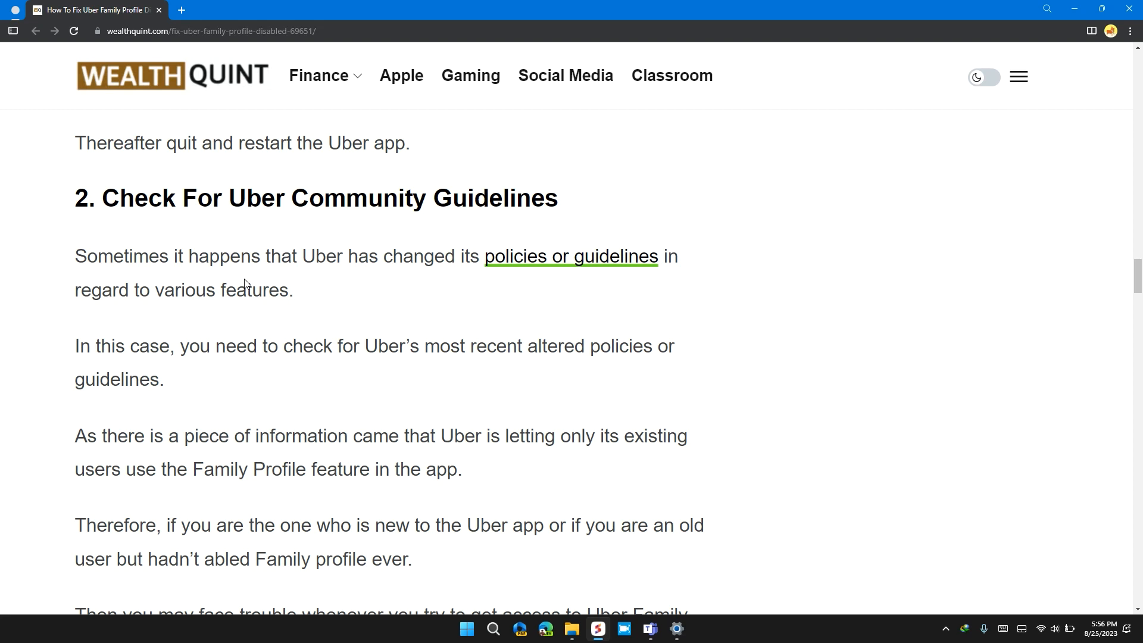
mouse_move(390, 324)
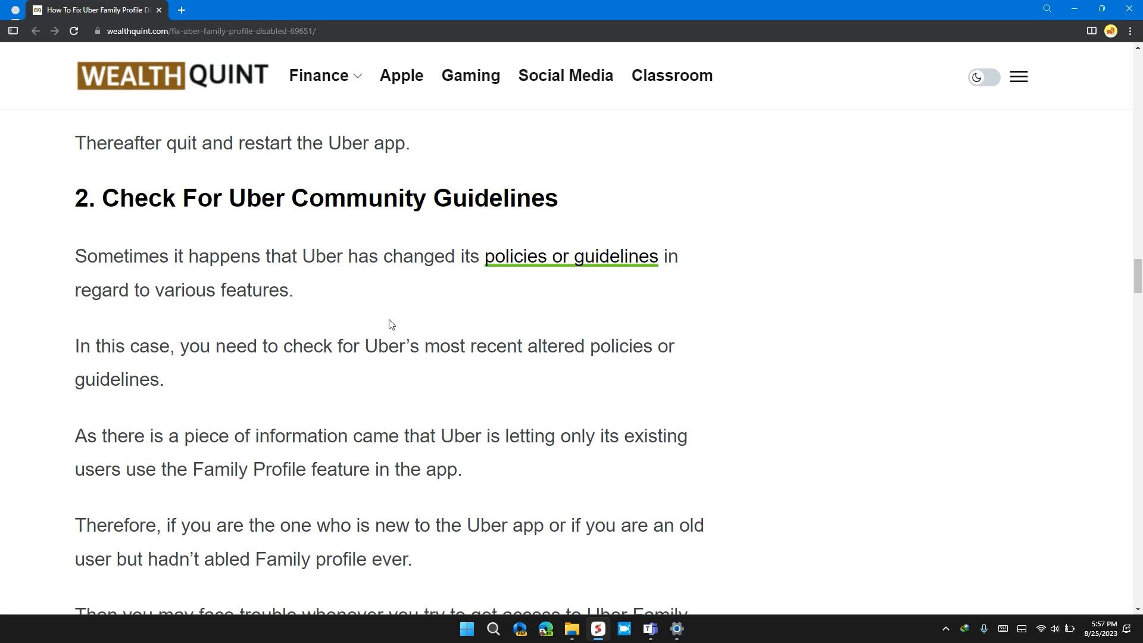
scroll("down", 3)
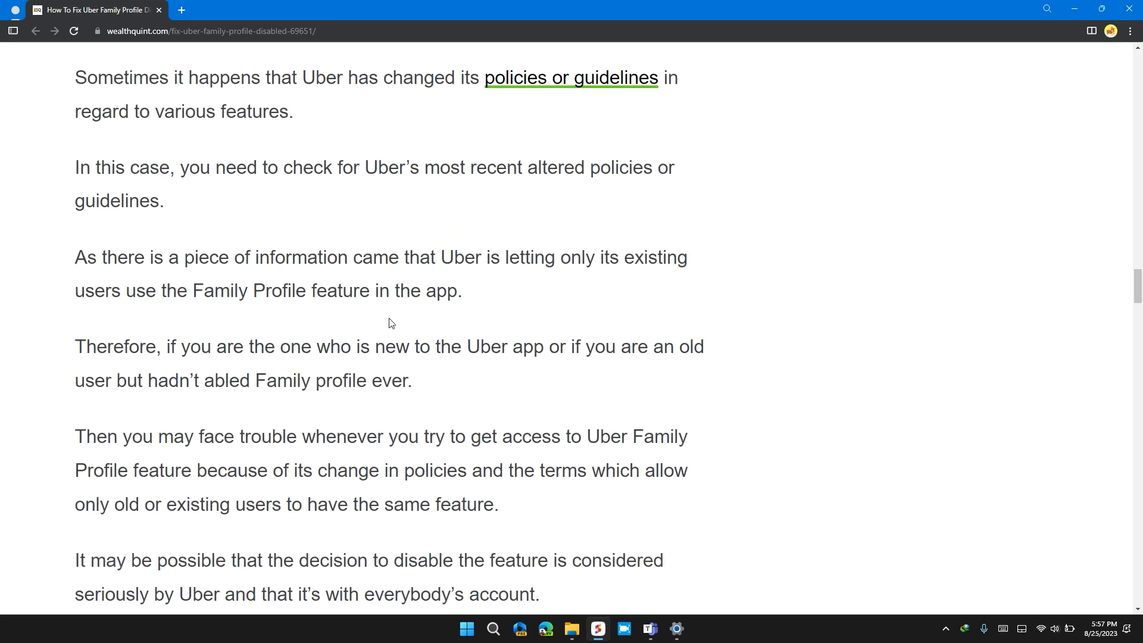
mouse_move(393, 229)
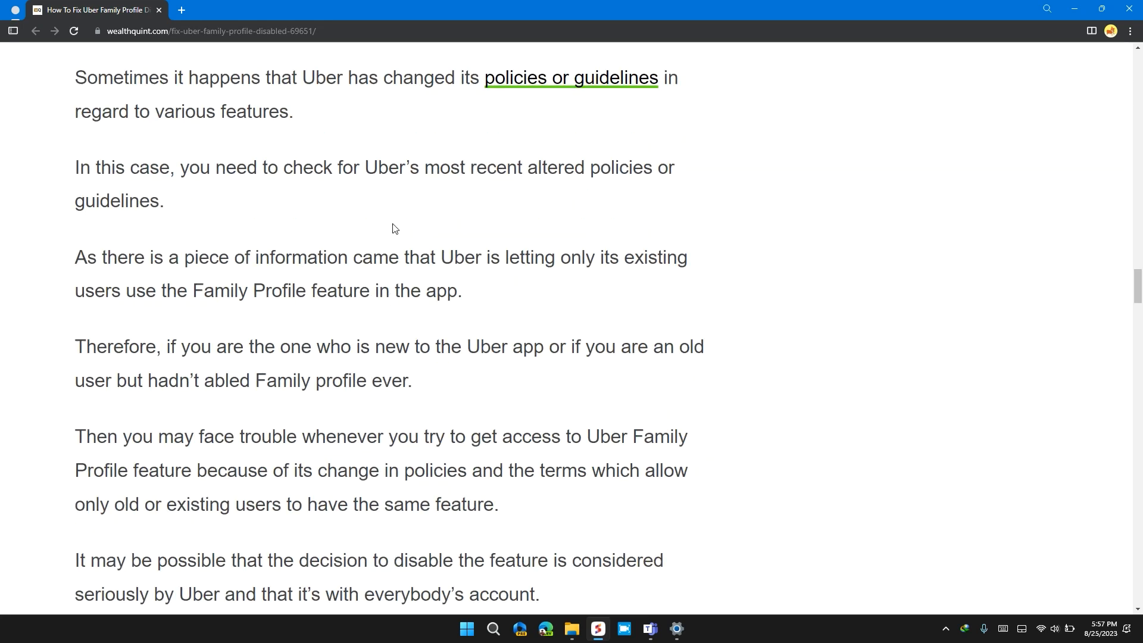
mouse_move(531, 163)
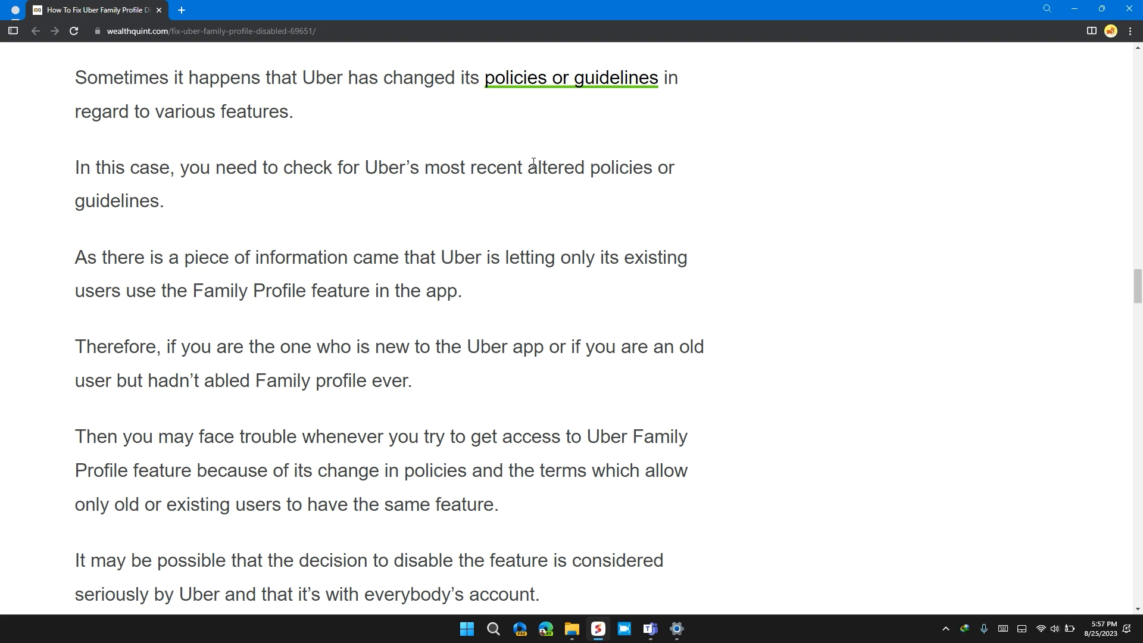
scroll("down", 3)
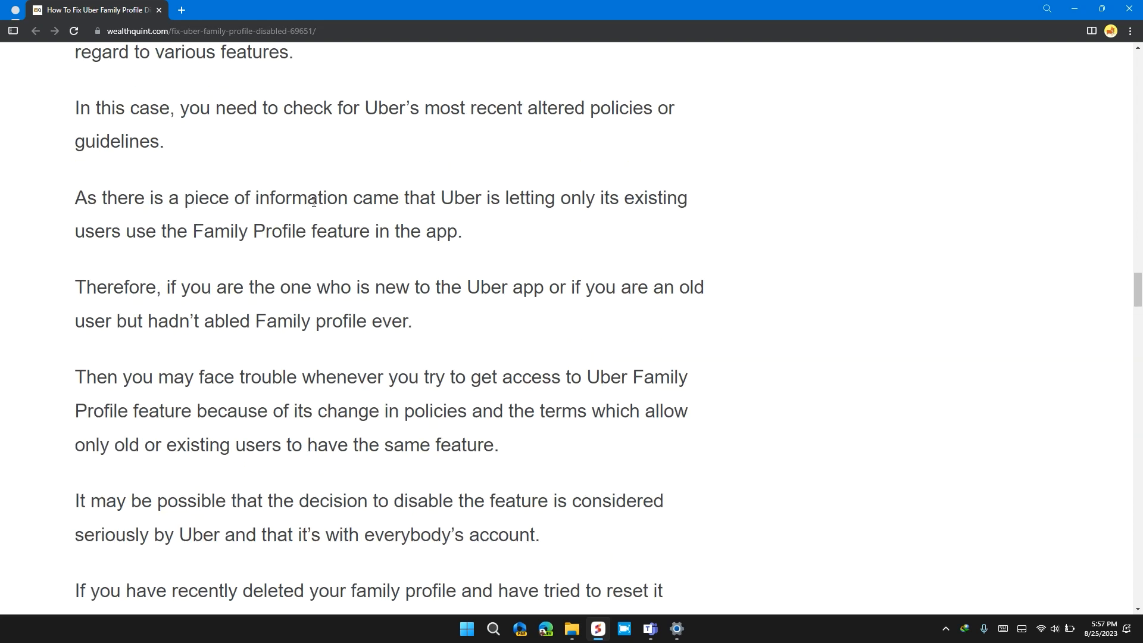
mouse_move(681, 258)
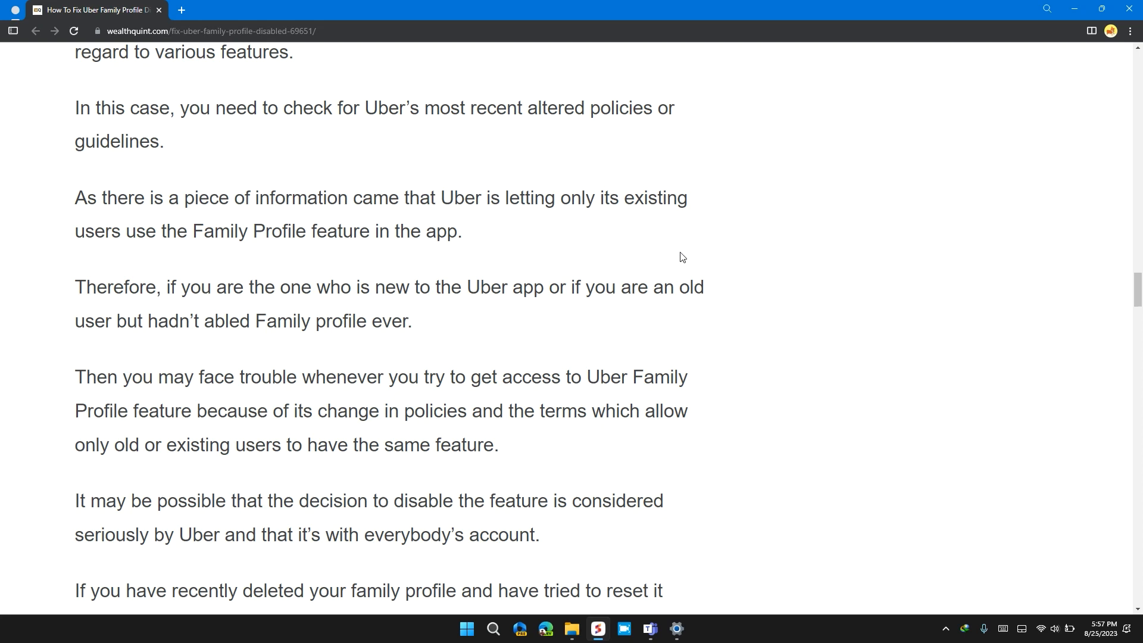
mouse_move(699, 238)
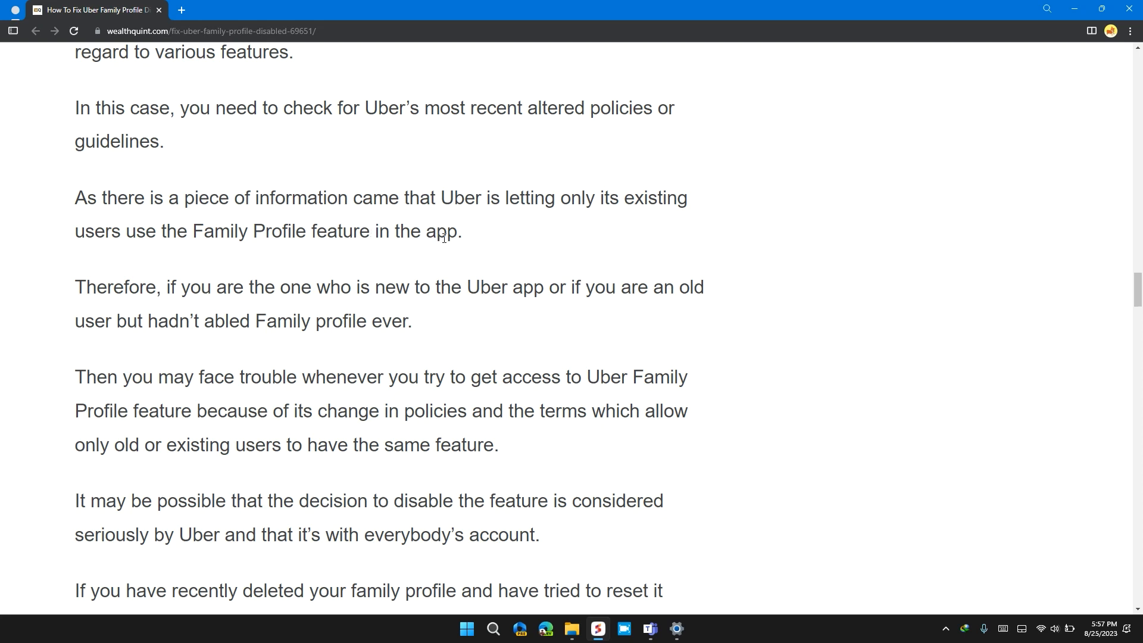
scroll("down", 3)
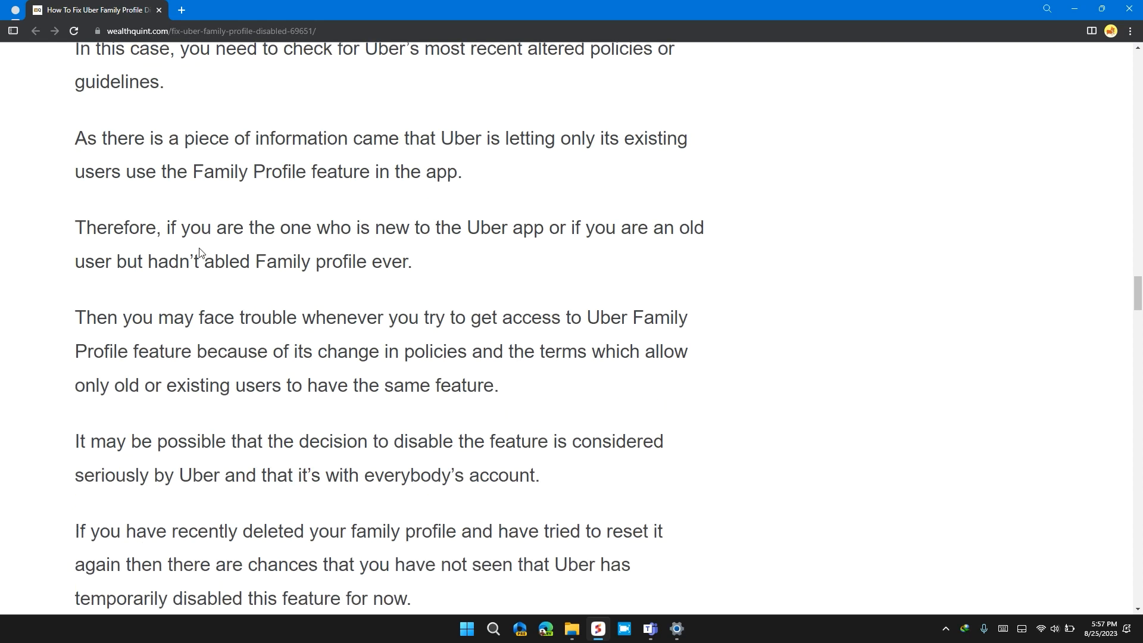
scroll("down", 3)
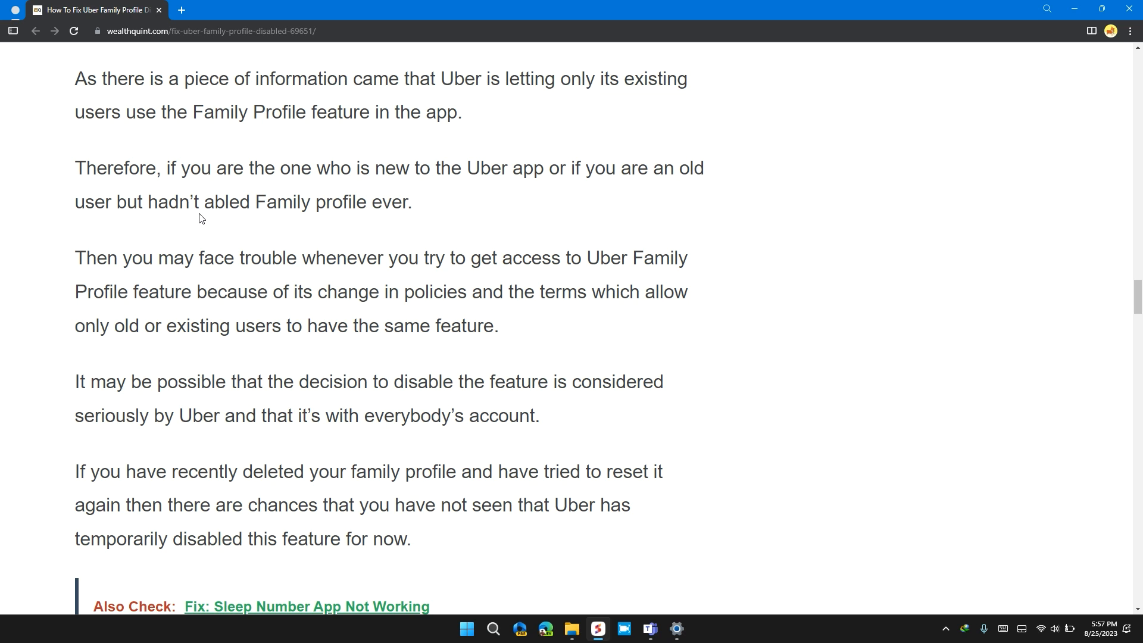
Scroll through section 3 'Check If You Have Been Blocked' and its logout steps
scroll("down", 3)
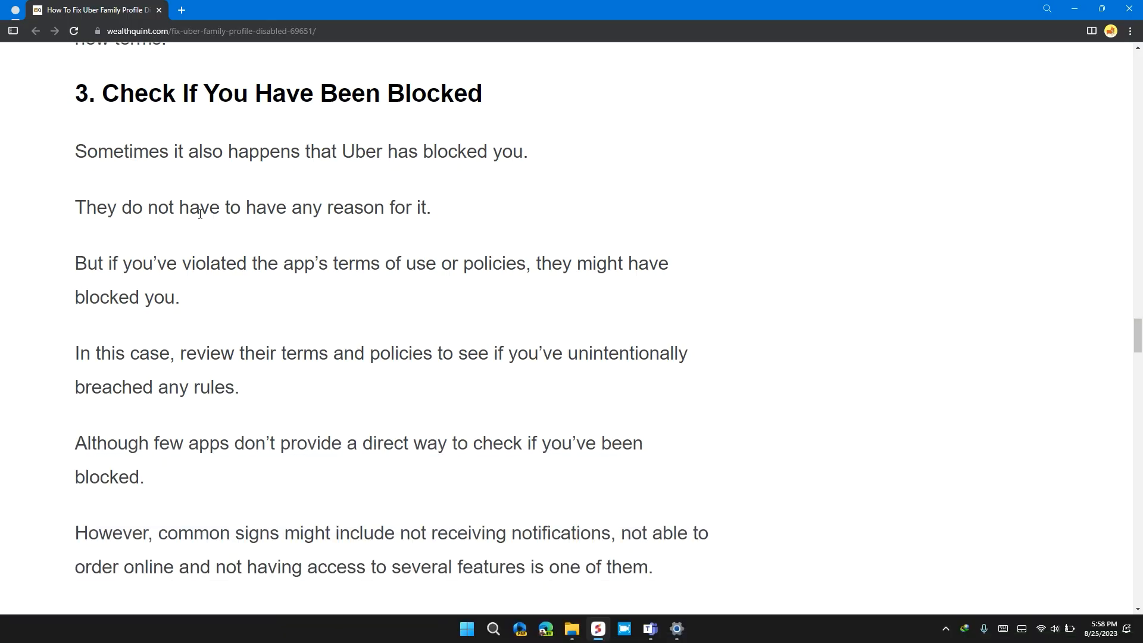
scroll("down", 3)
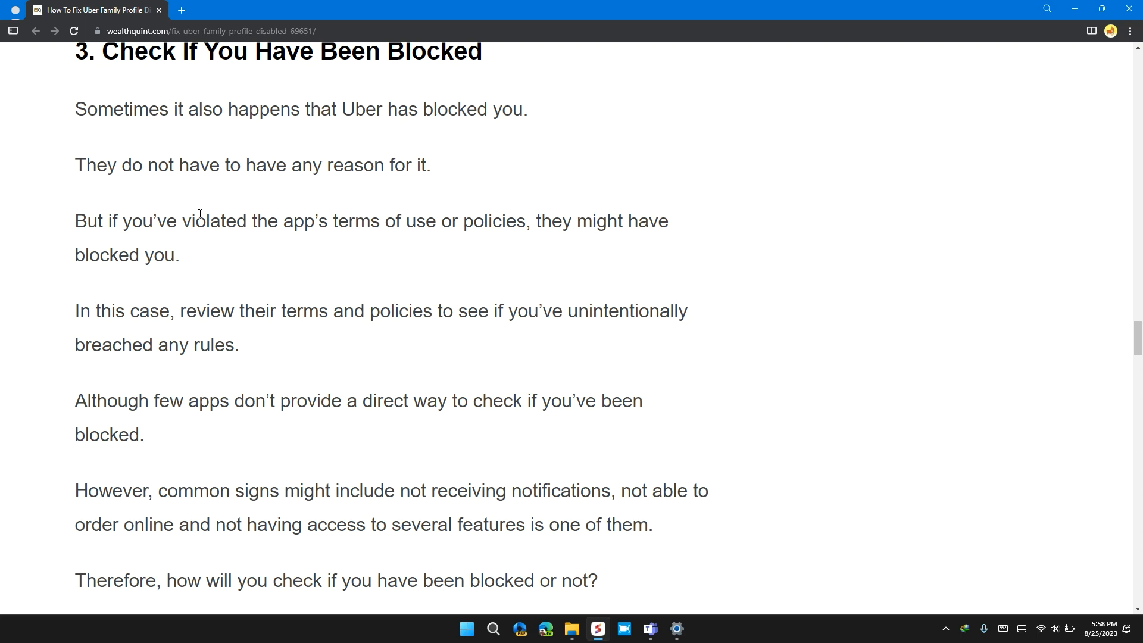
scroll("down", 3)
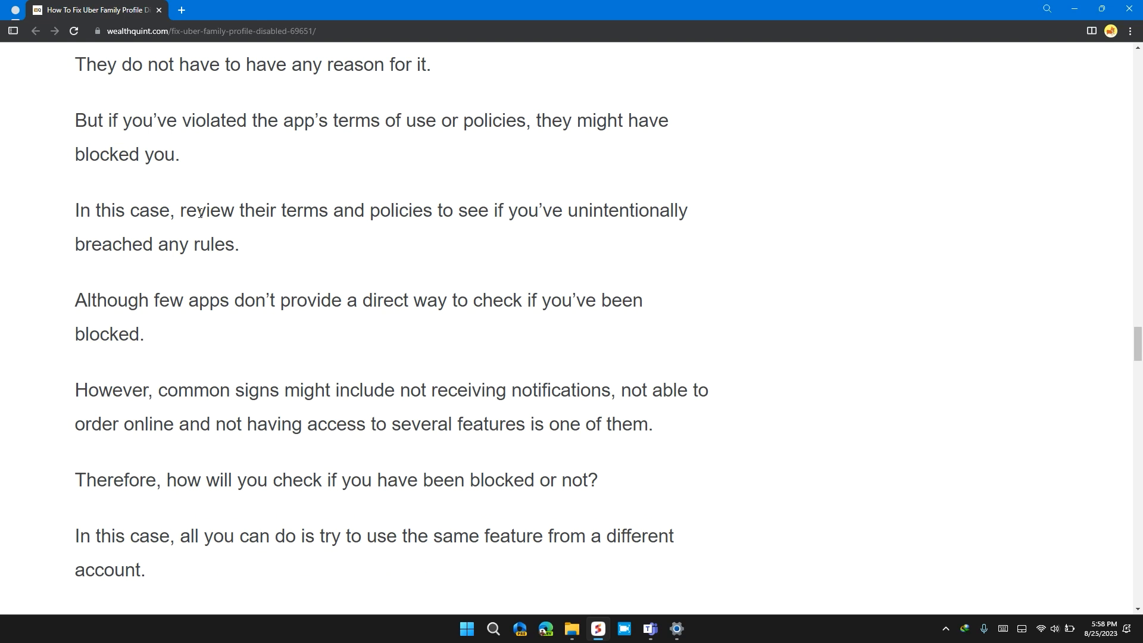
scroll("down", 3)
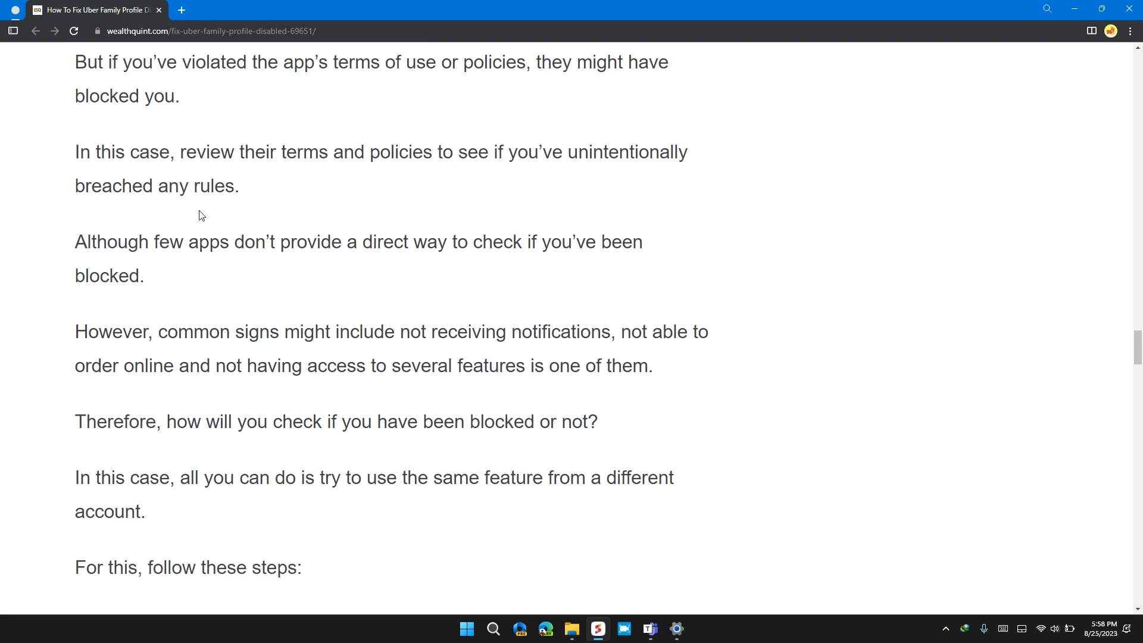
scroll("down", 3)
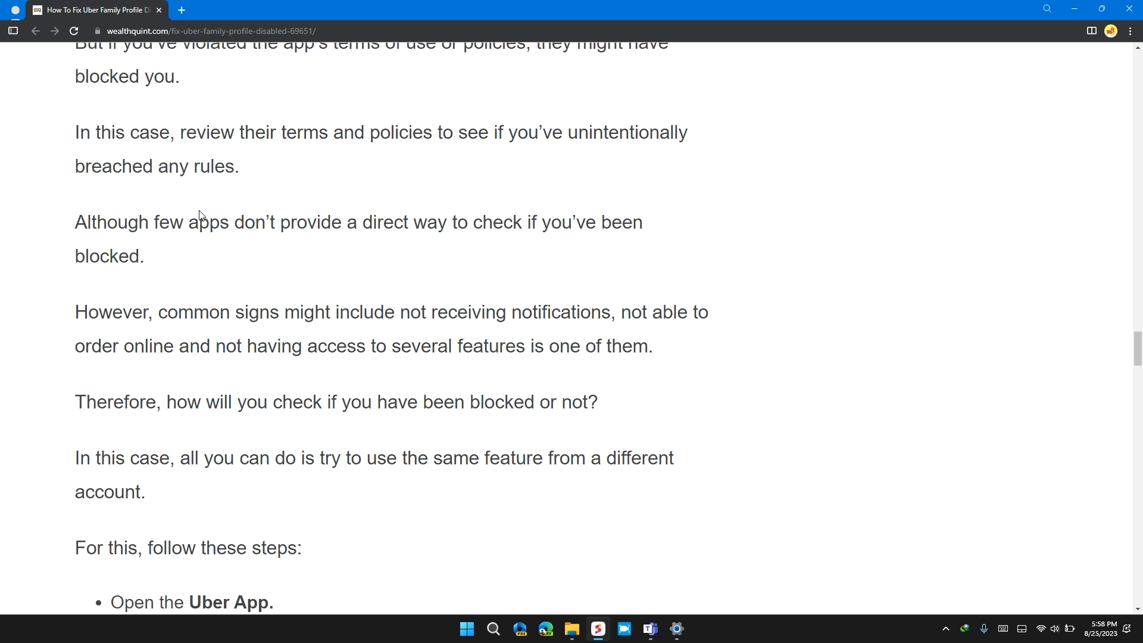
scroll("down", 3)
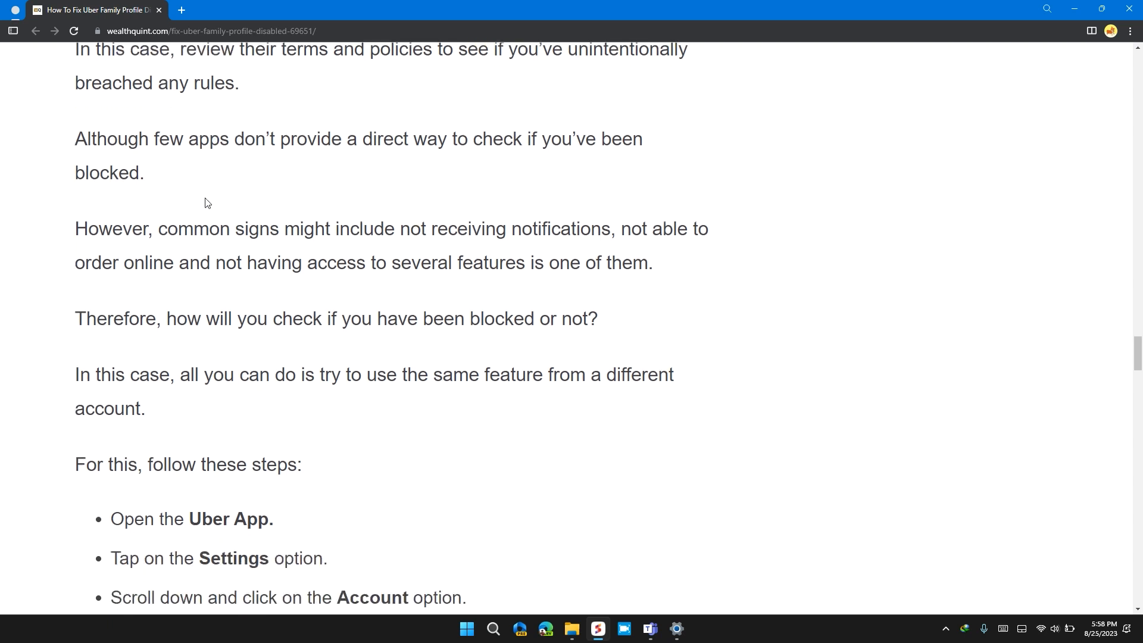
scroll("down", 3)
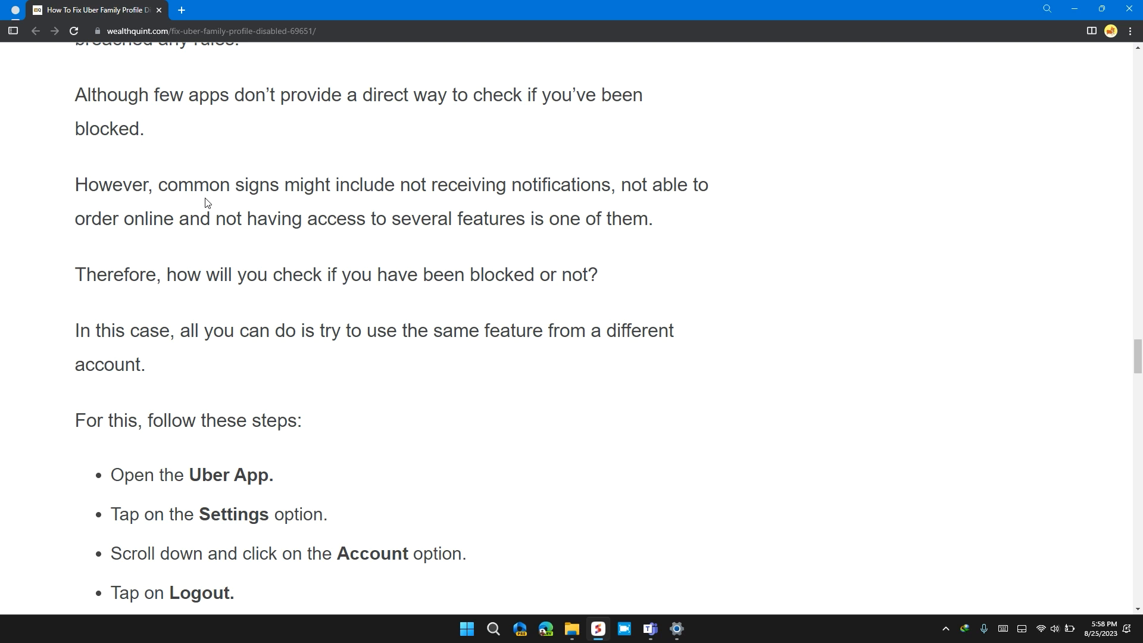
scroll("up", 3)
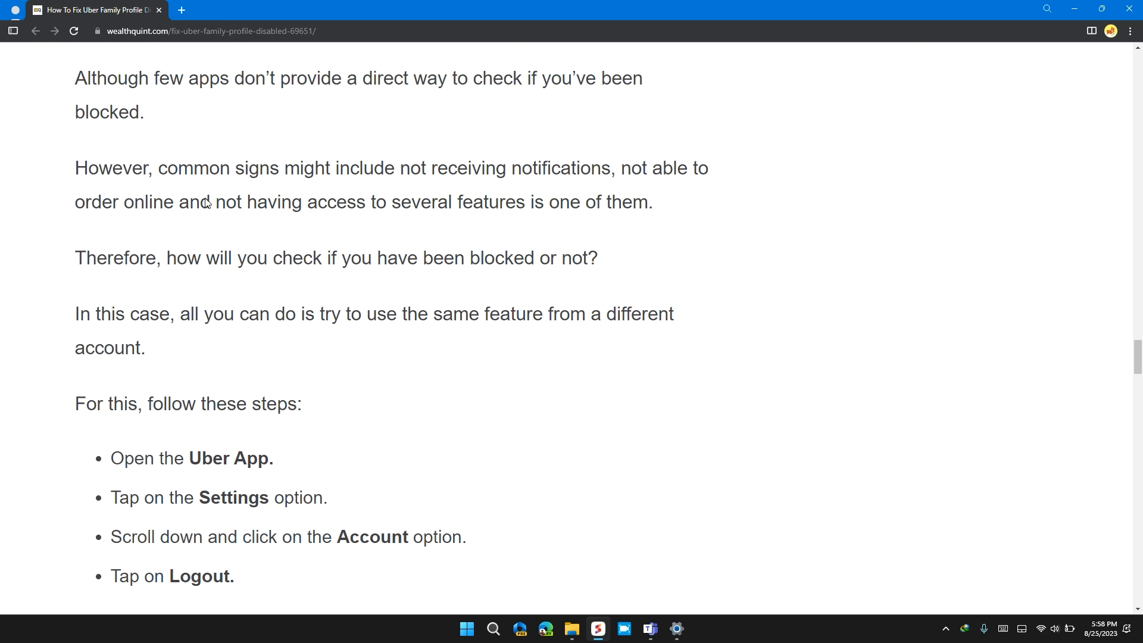
scroll("down", 3)
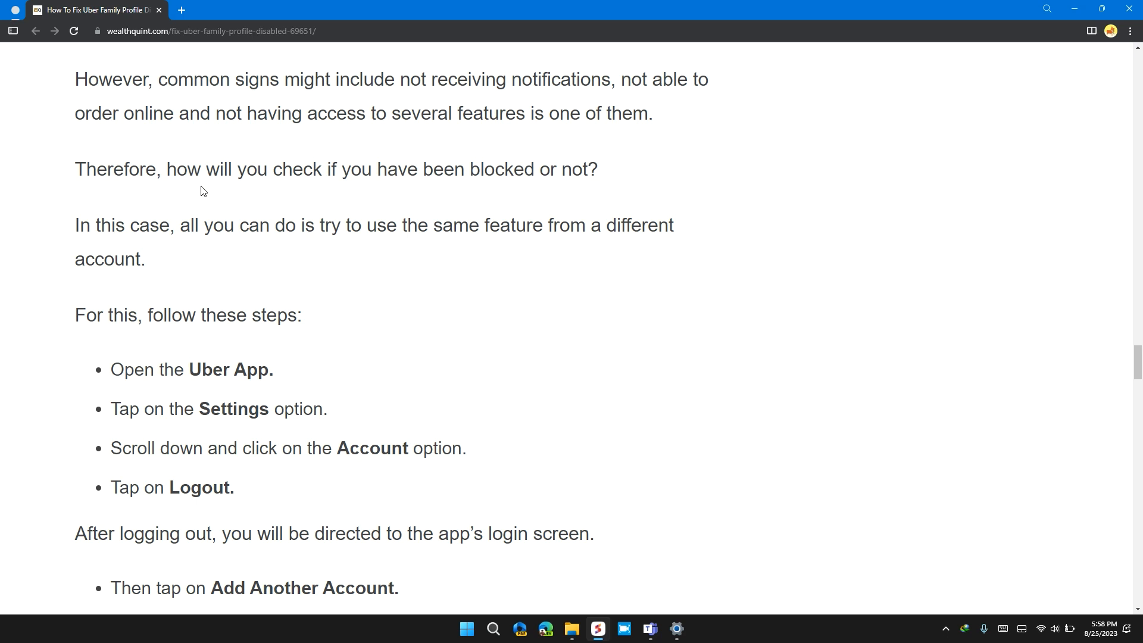
scroll("down", 3)
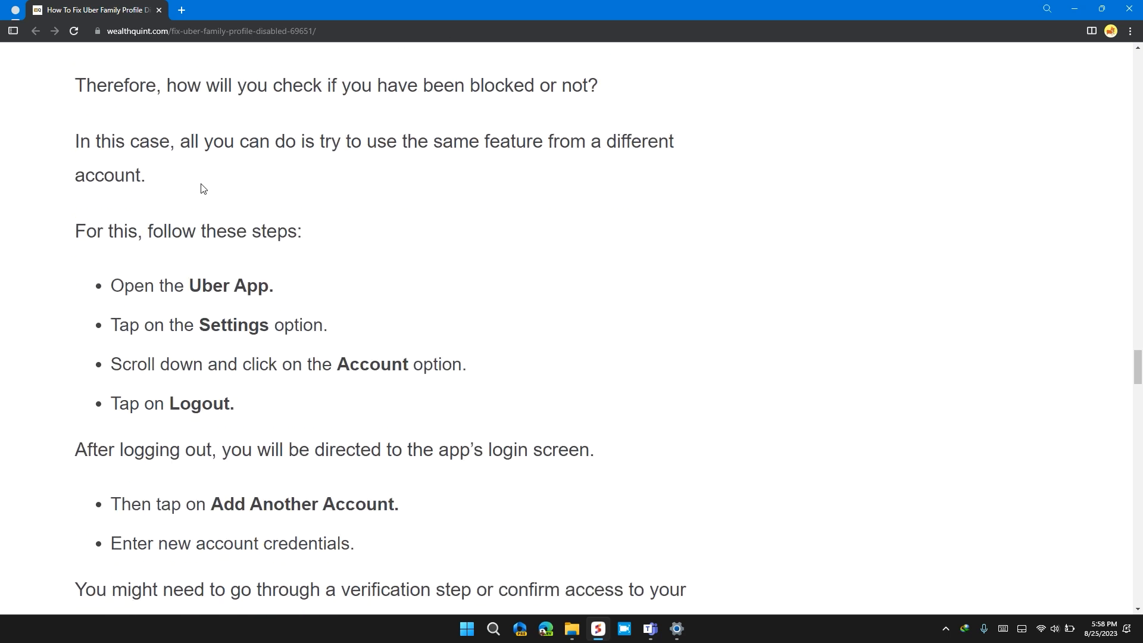
Continue past the add-another-account steps until the '4. Wait And Retry' heading shows
scroll("down", 3)
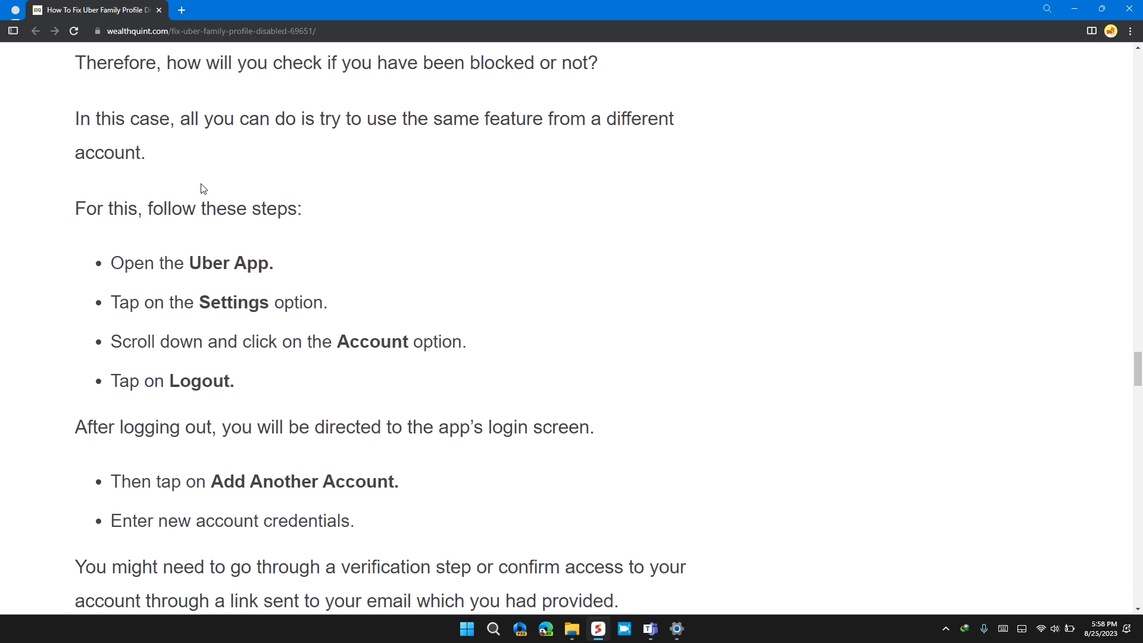
scroll("down", 3)
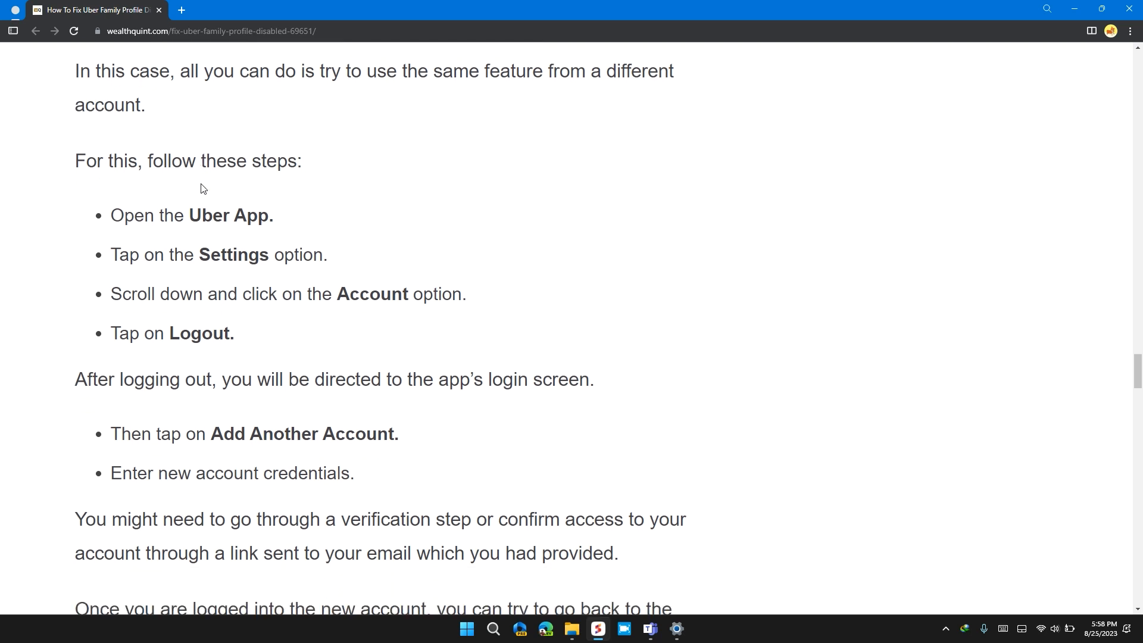
scroll("down", 3)
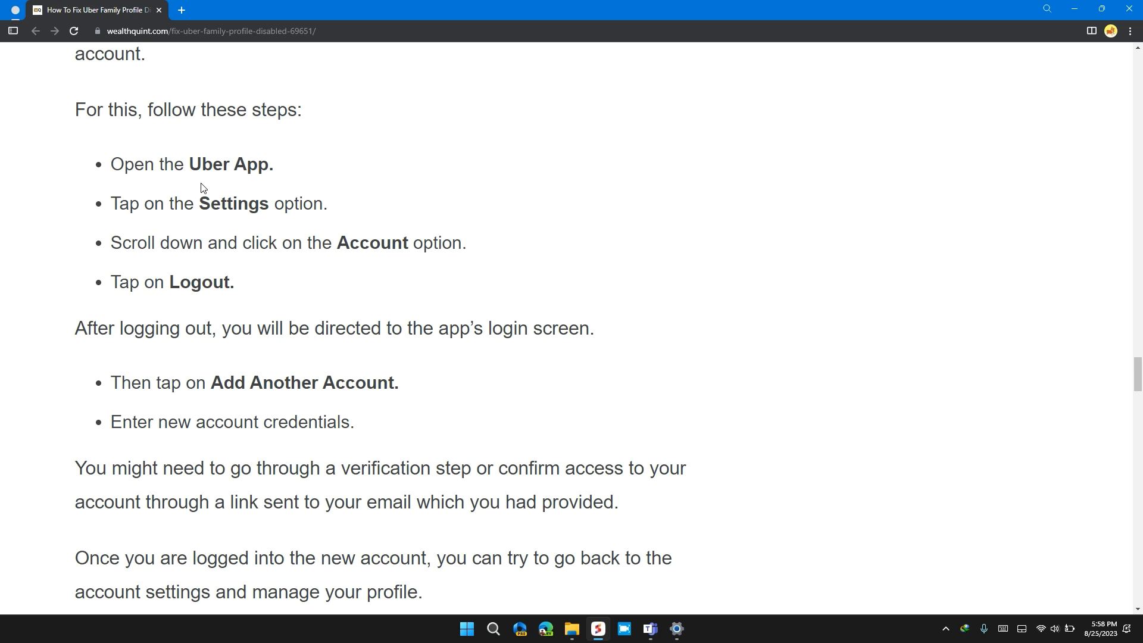
scroll("down", 3)
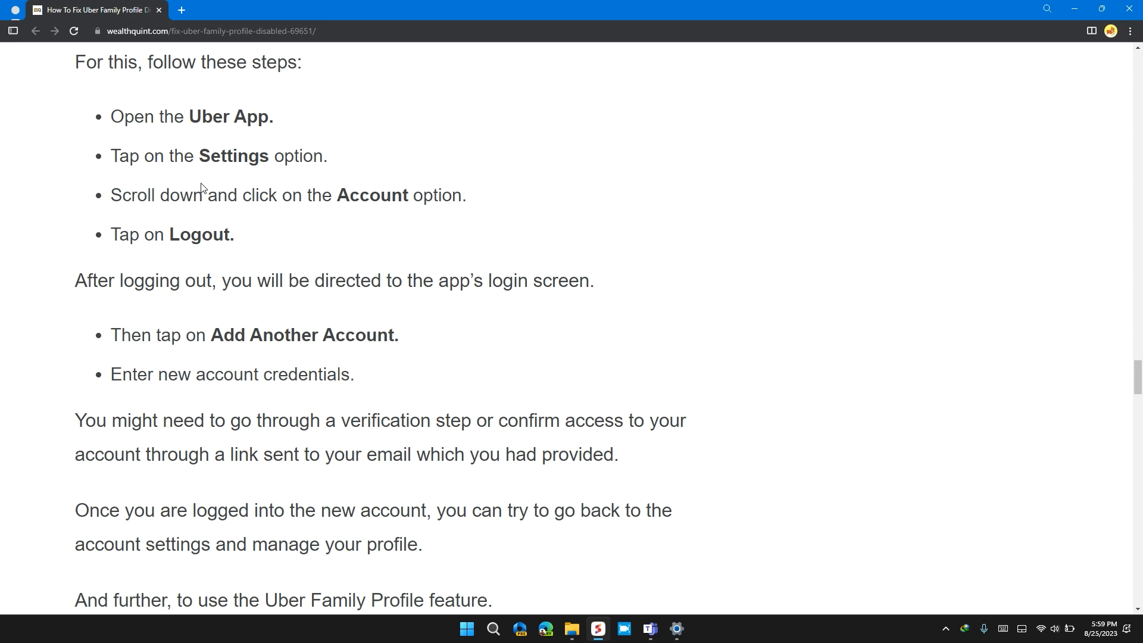
scroll("down", 3)
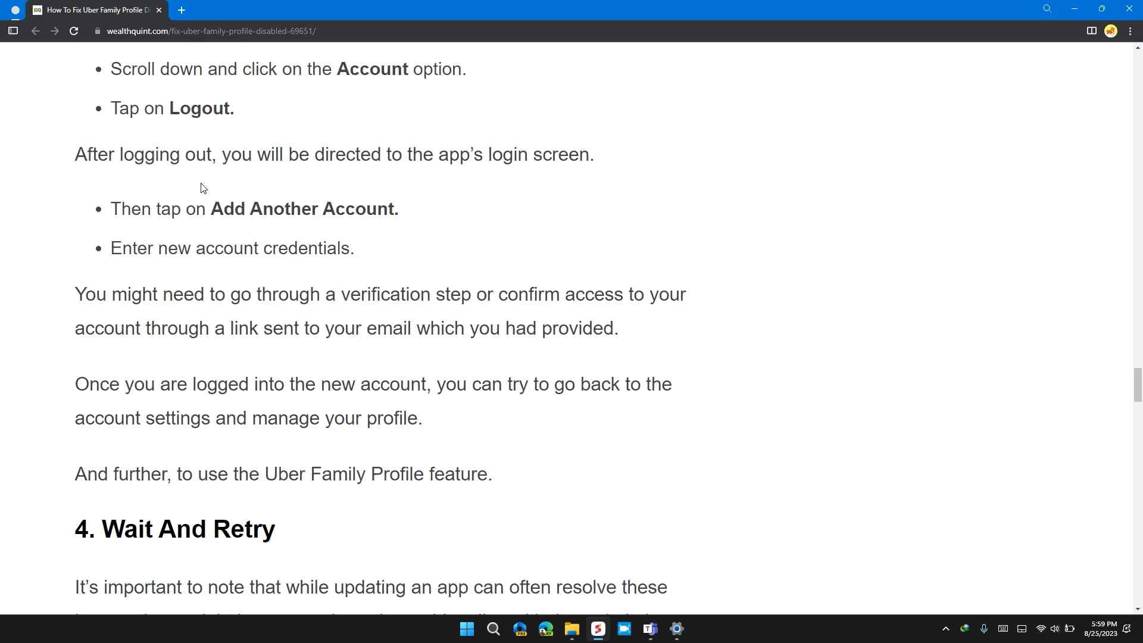
scroll("down", 3)
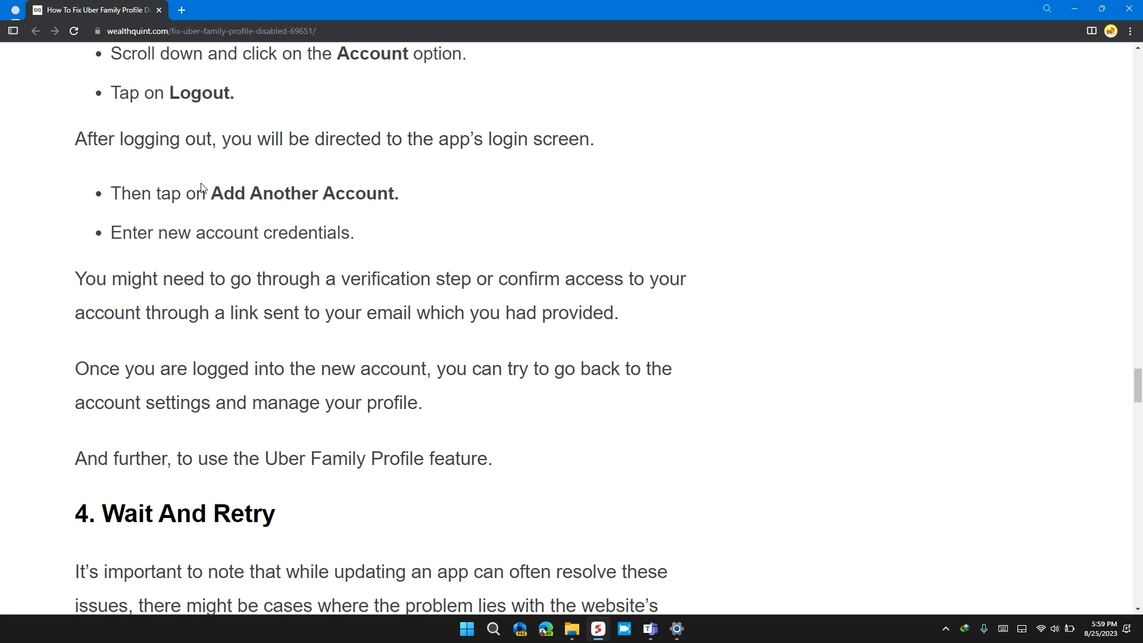
scroll("down", 3)
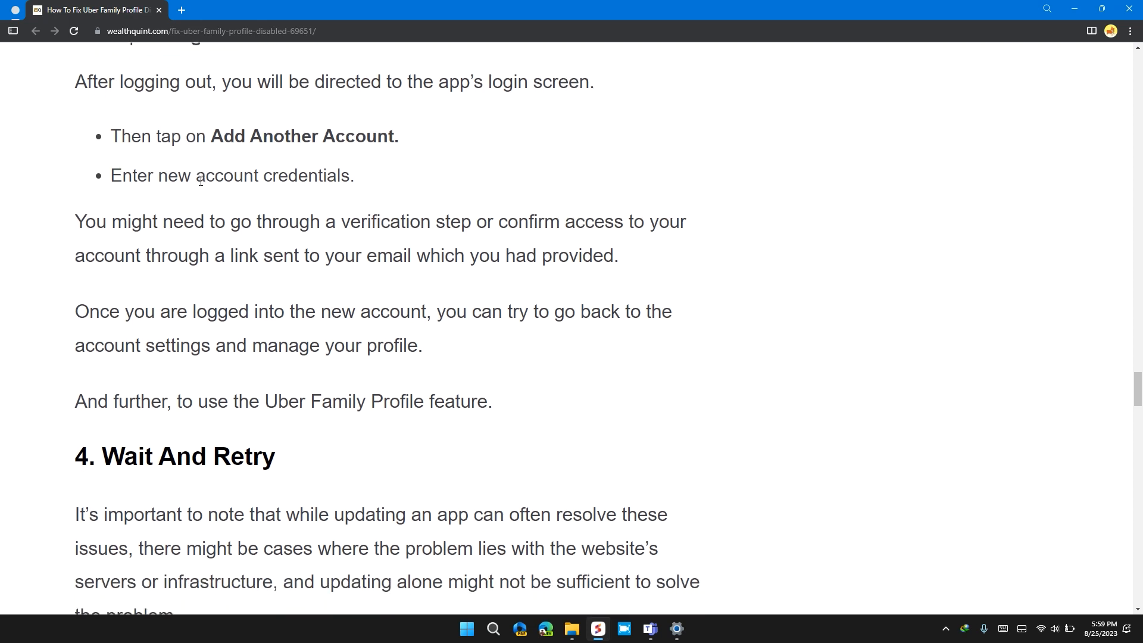
scroll("down", 3)
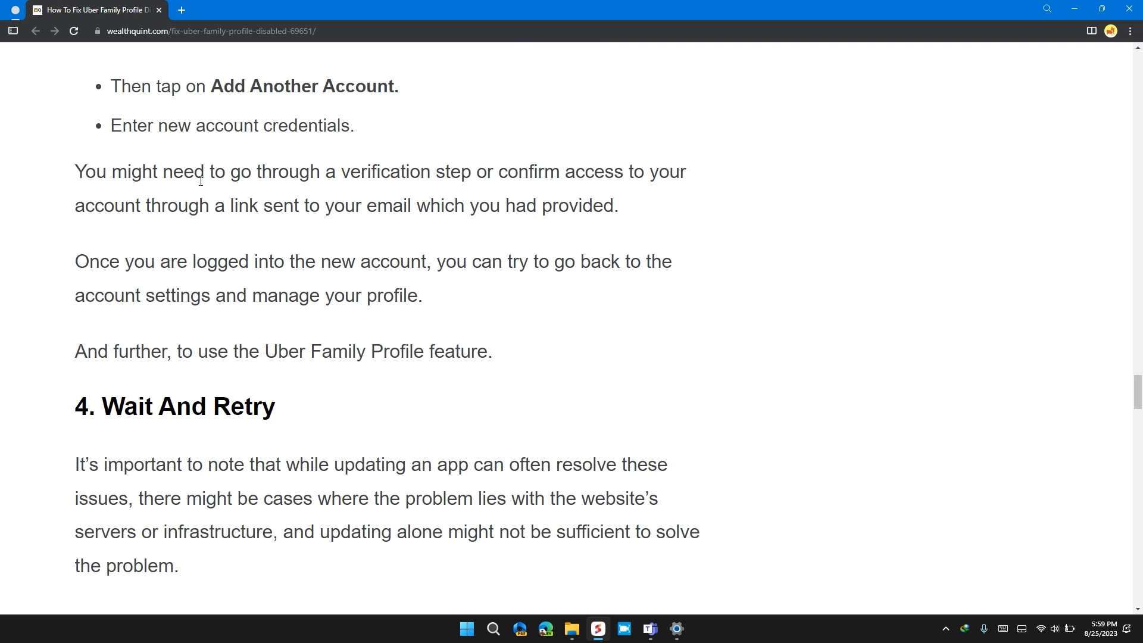
scroll("down", 3)
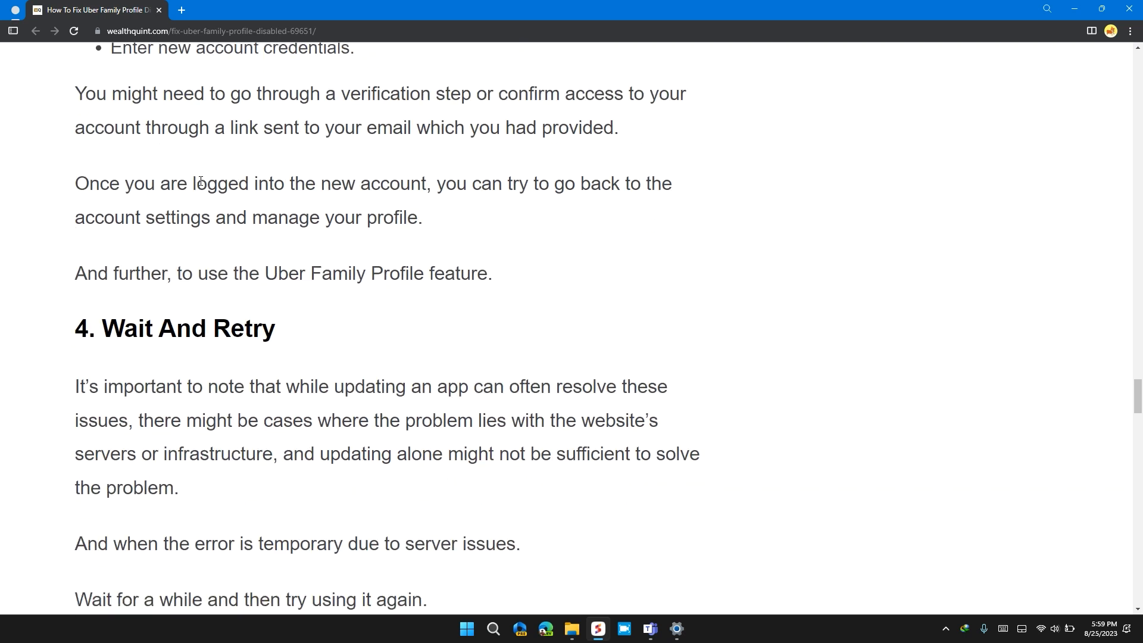
scroll("down", 3)
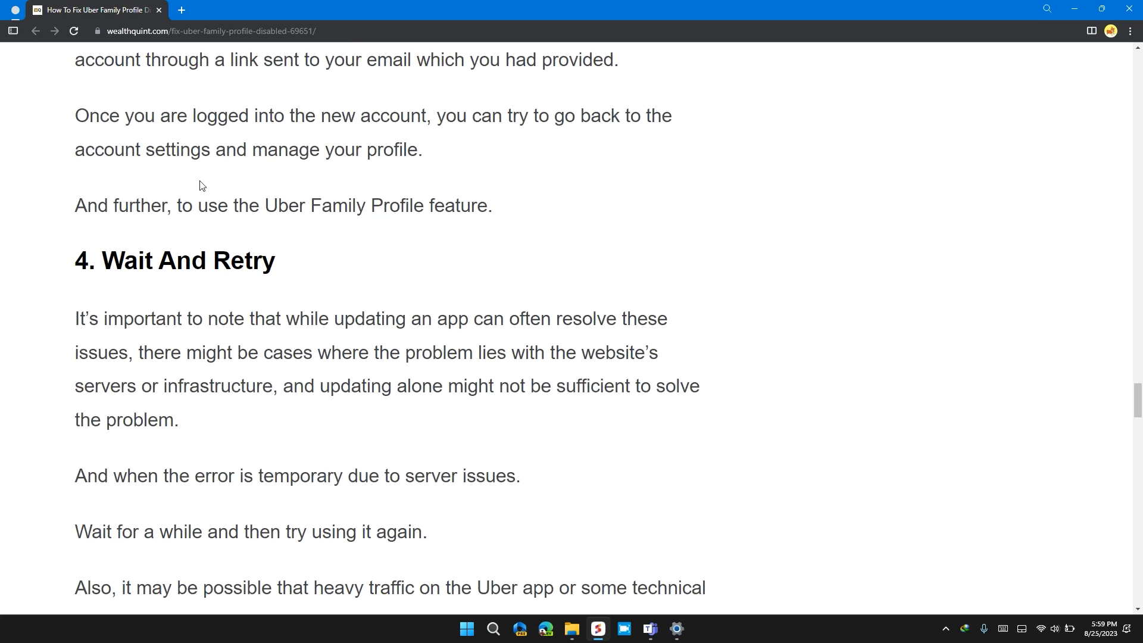
scroll("down", 3)
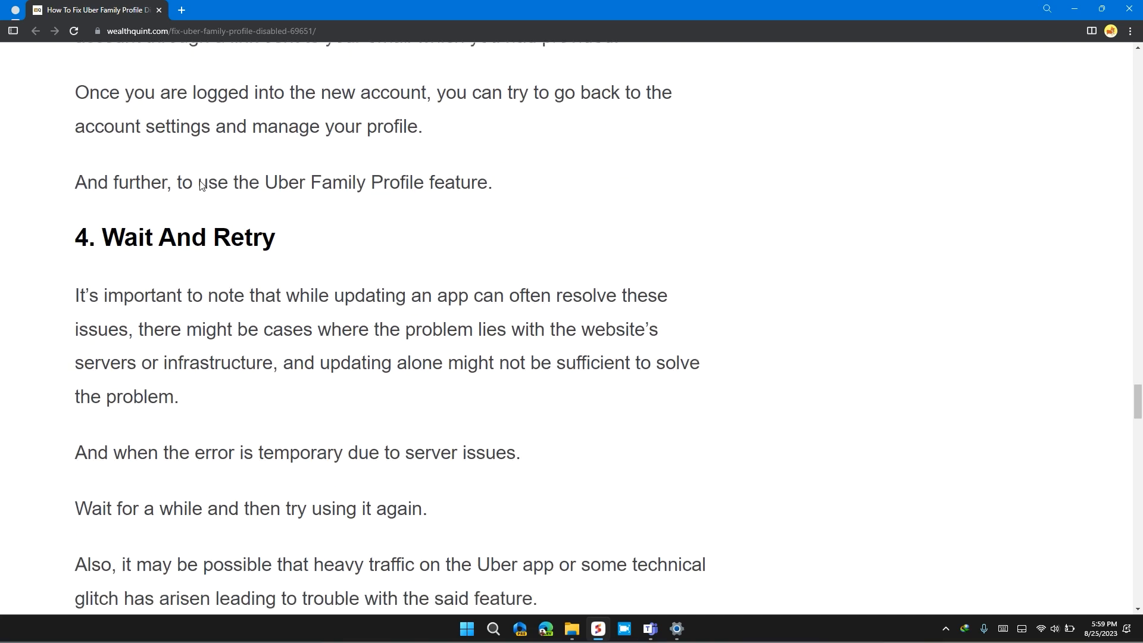
scroll("down", 3)
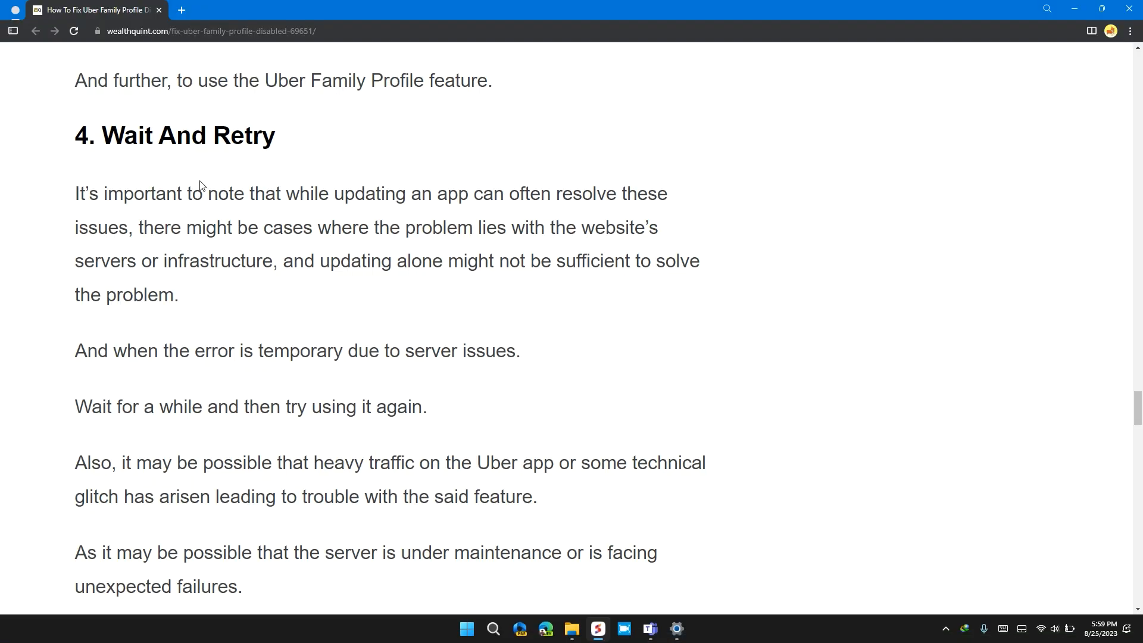
scroll("down", 3)
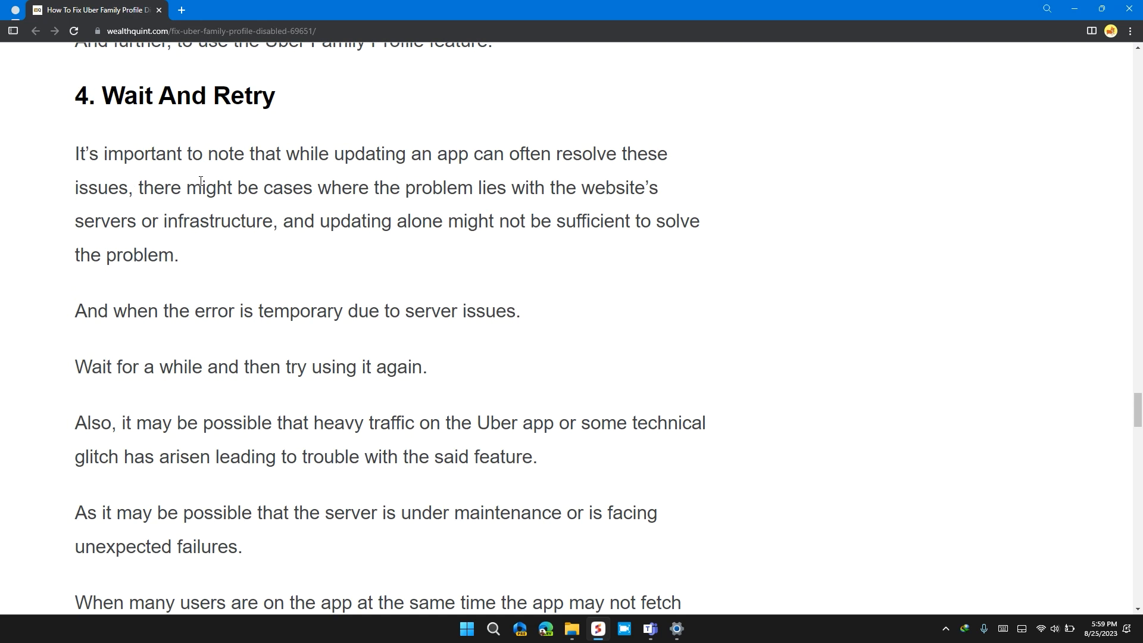
scroll("down", 3)
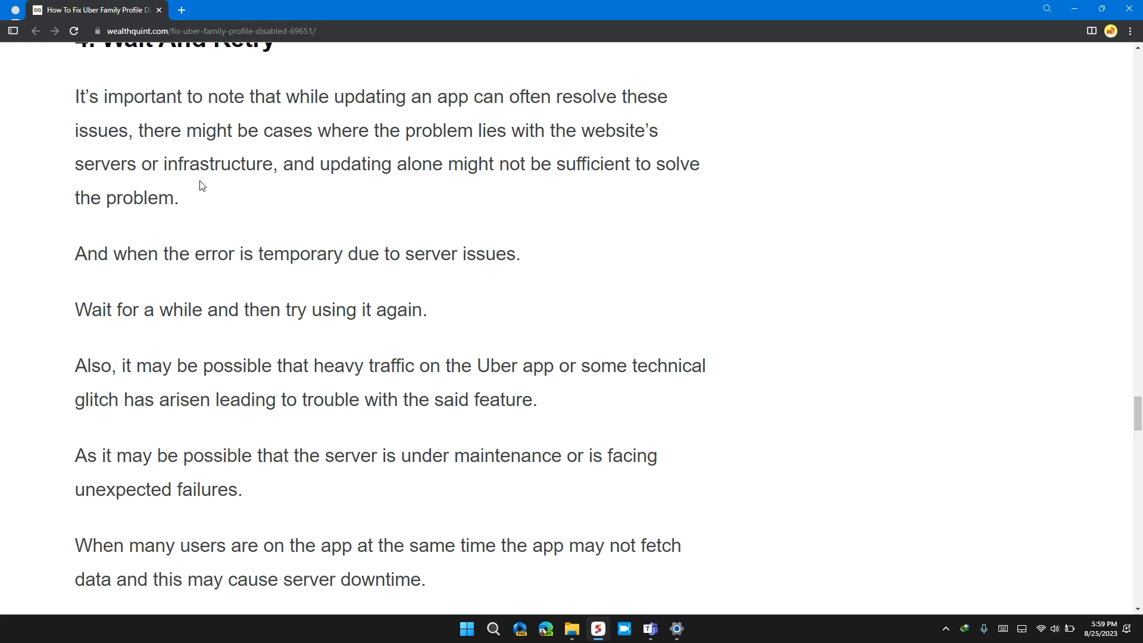
scroll("down", 3)
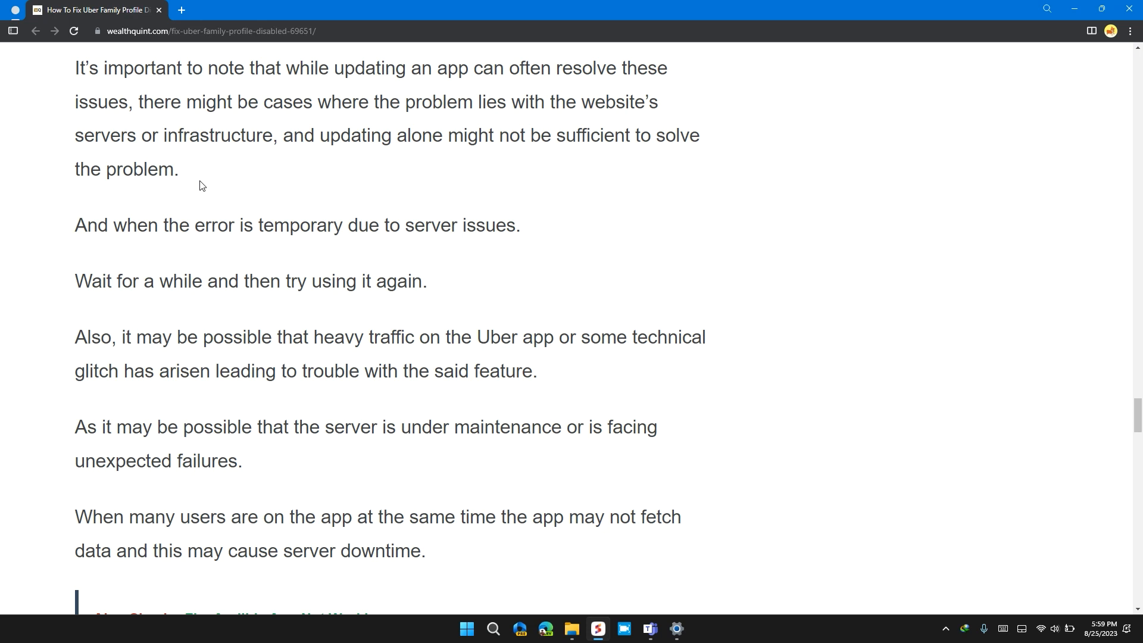
scroll("down", 3)
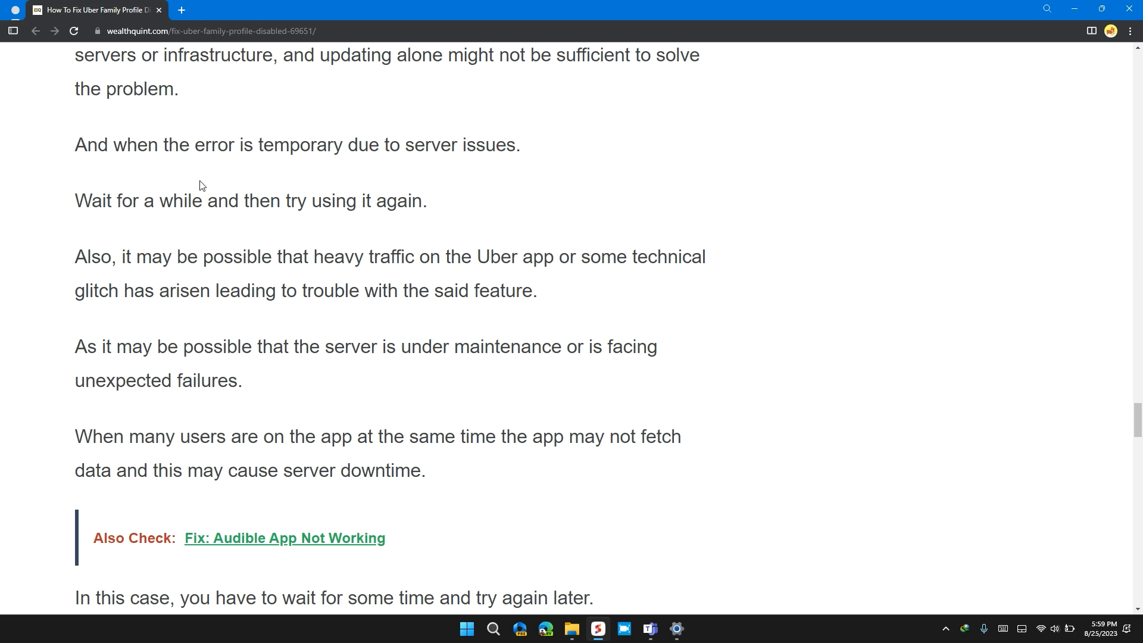
scroll("down", 3)
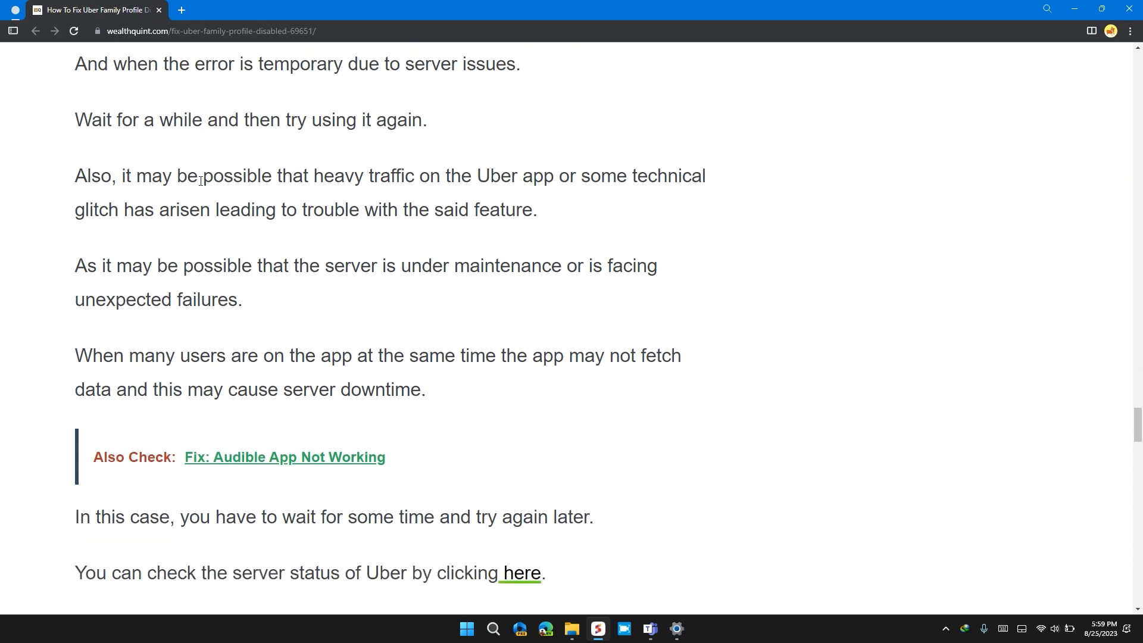
scroll("down", 3)
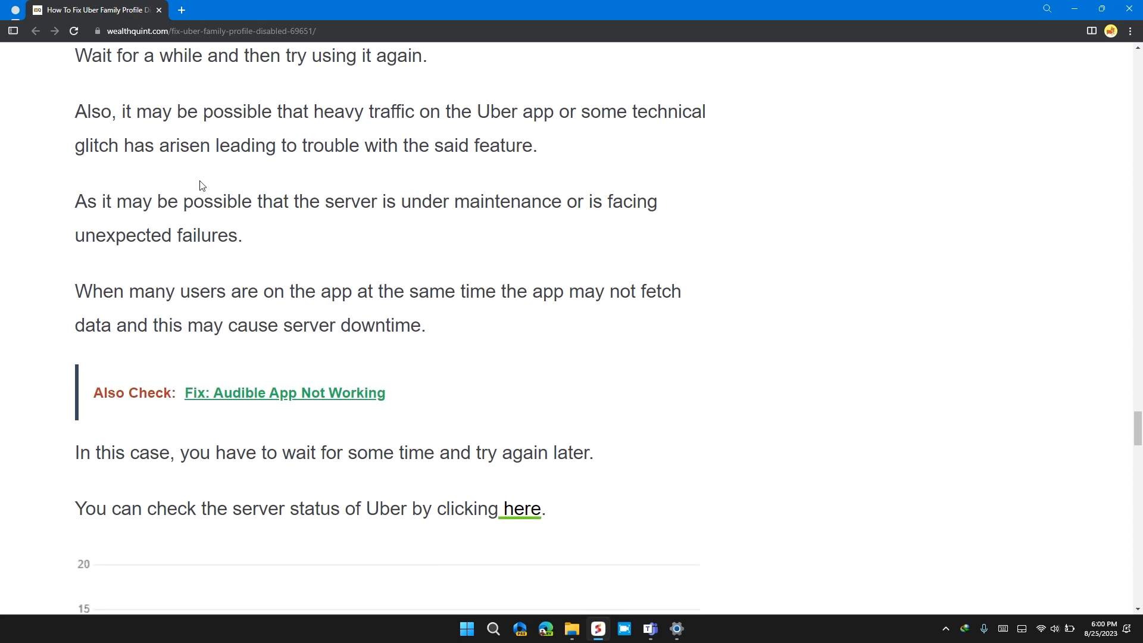
scroll("down", 3)
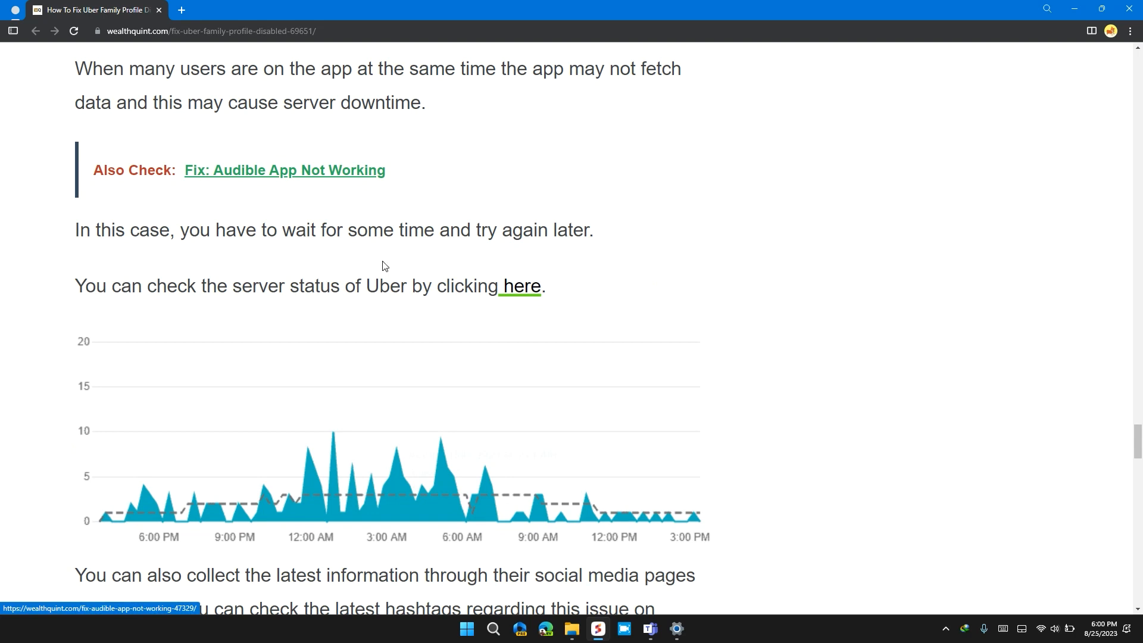
mouse_move(521, 285)
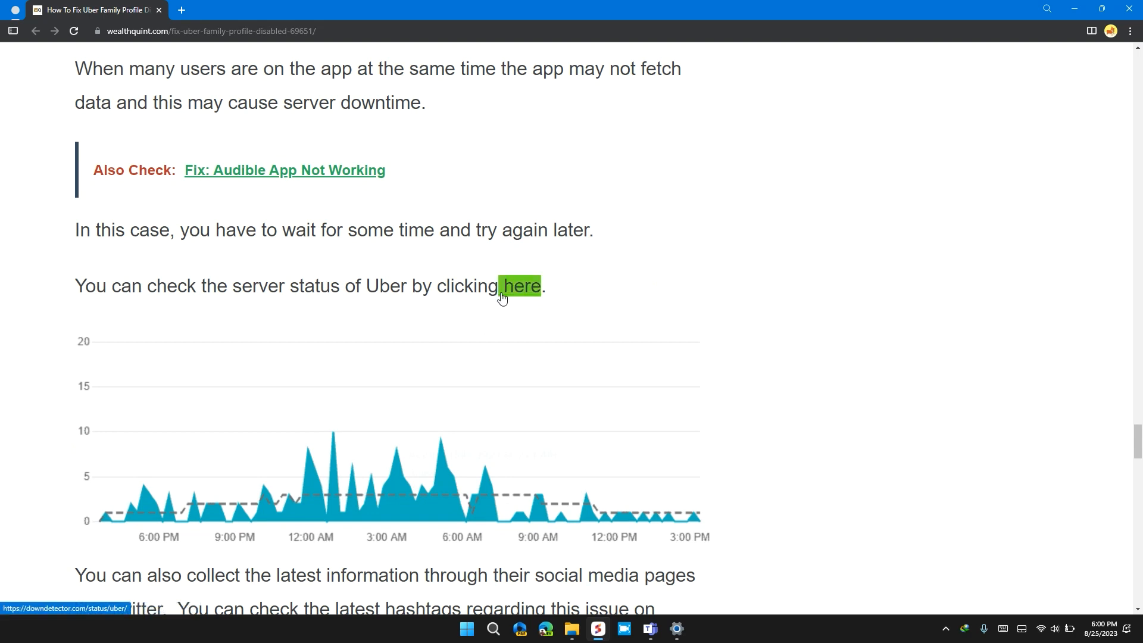
left_click(519, 284)
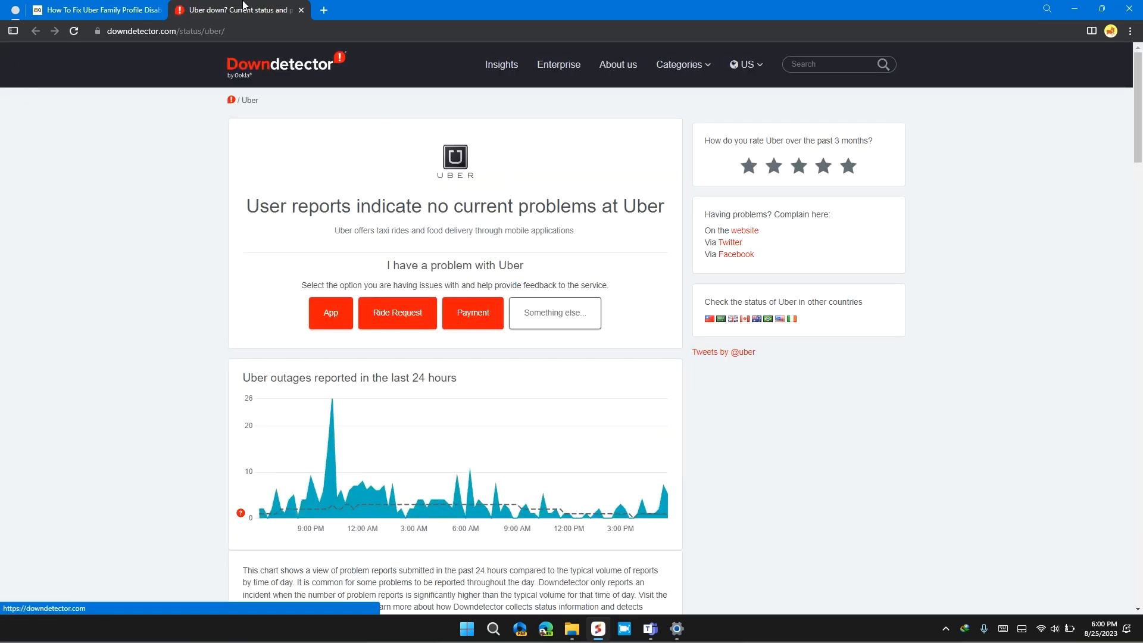
left_click(300, 9)
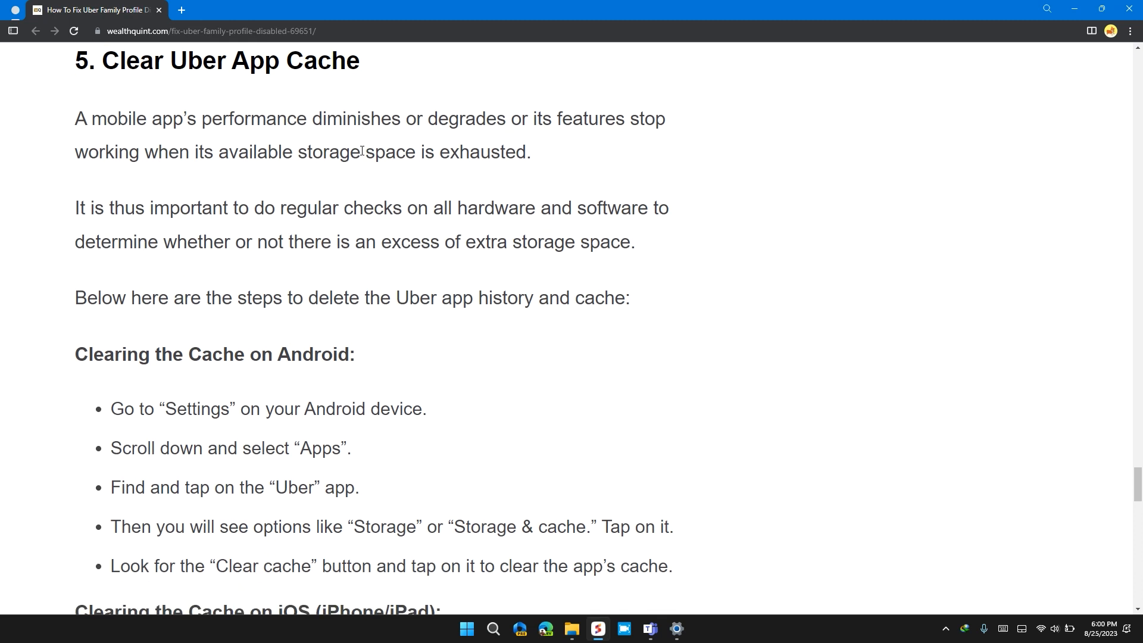
scroll("down", 3)
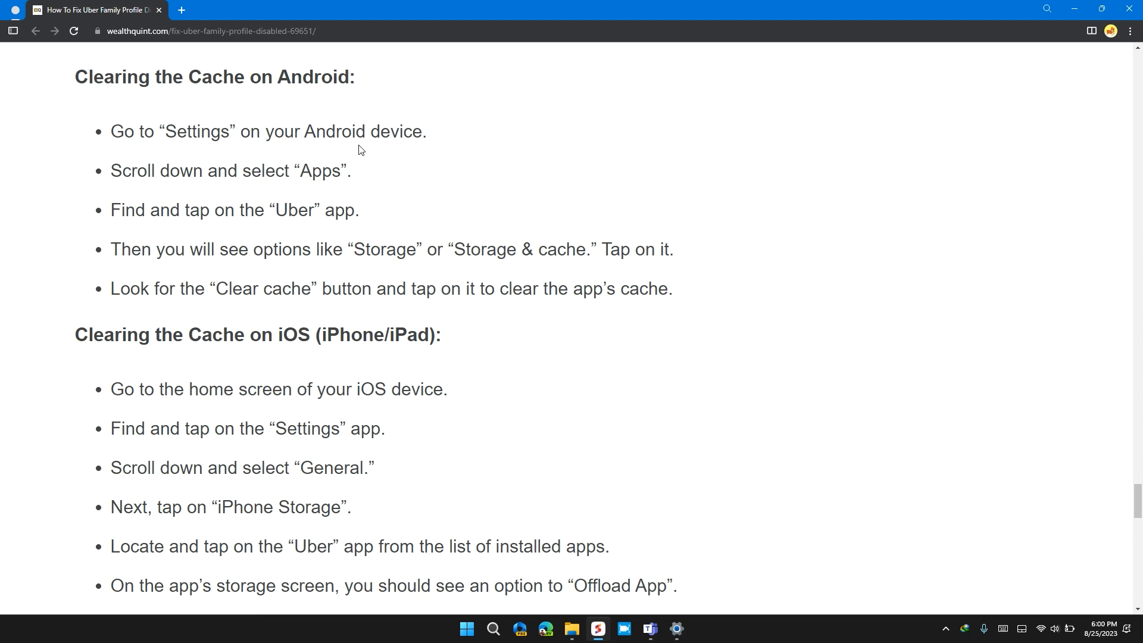
scroll("down", 3)
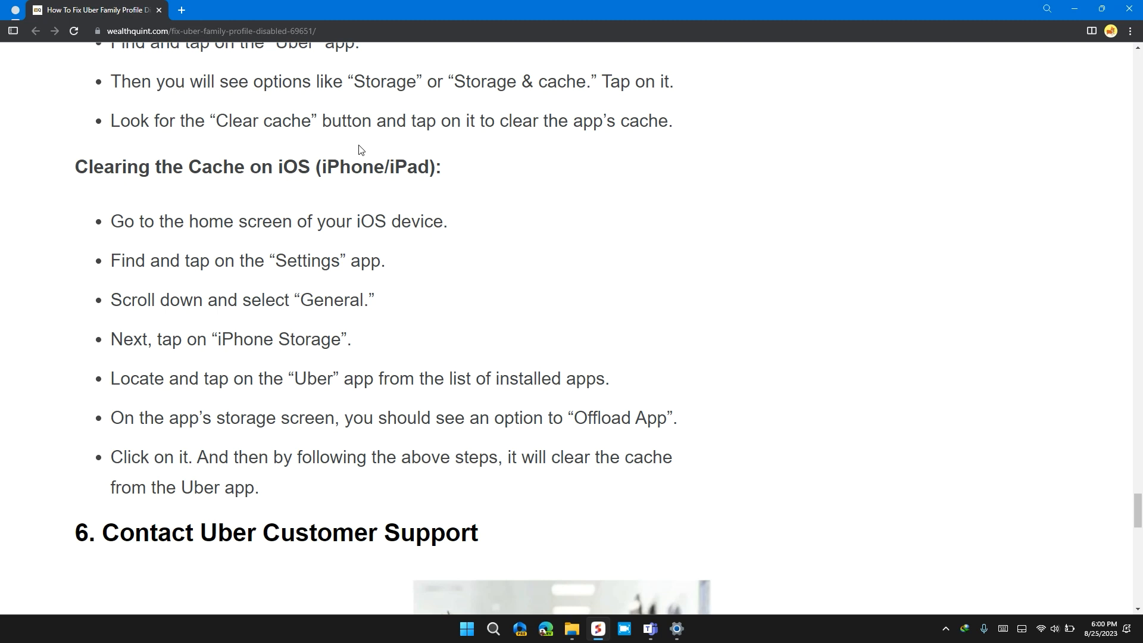
scroll("down", 3)
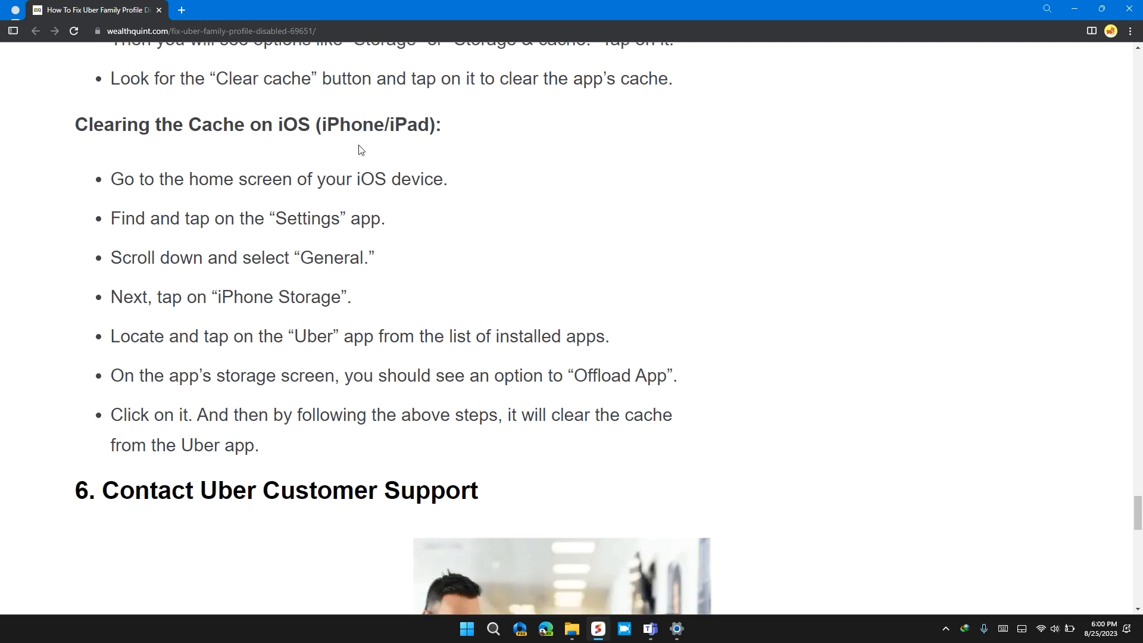
scroll("up", 3)
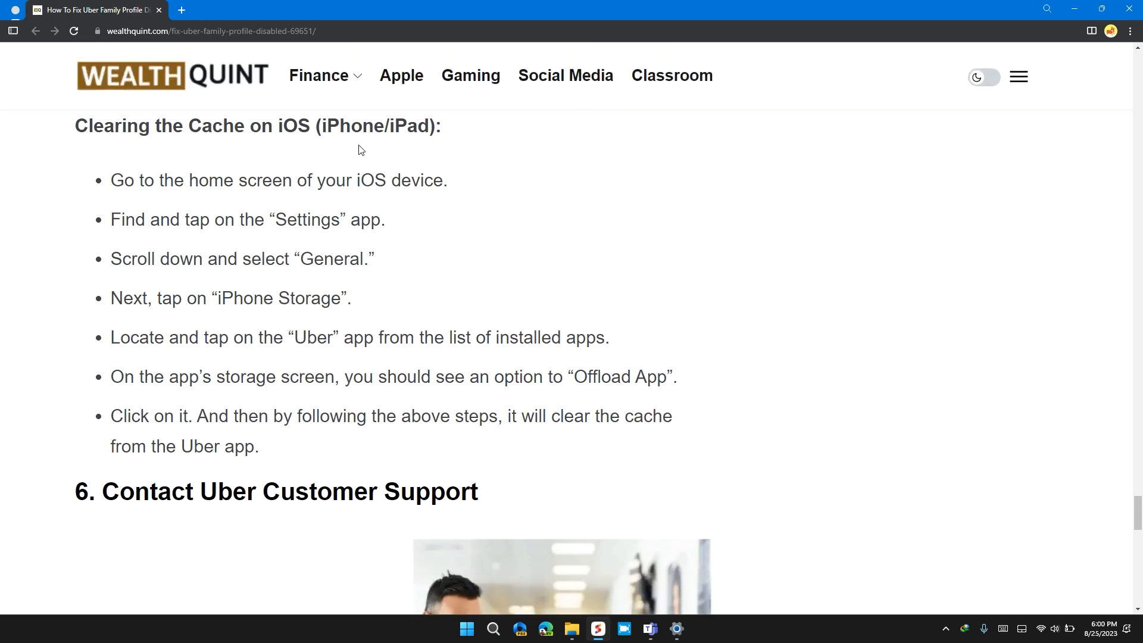
scroll("down", 3)
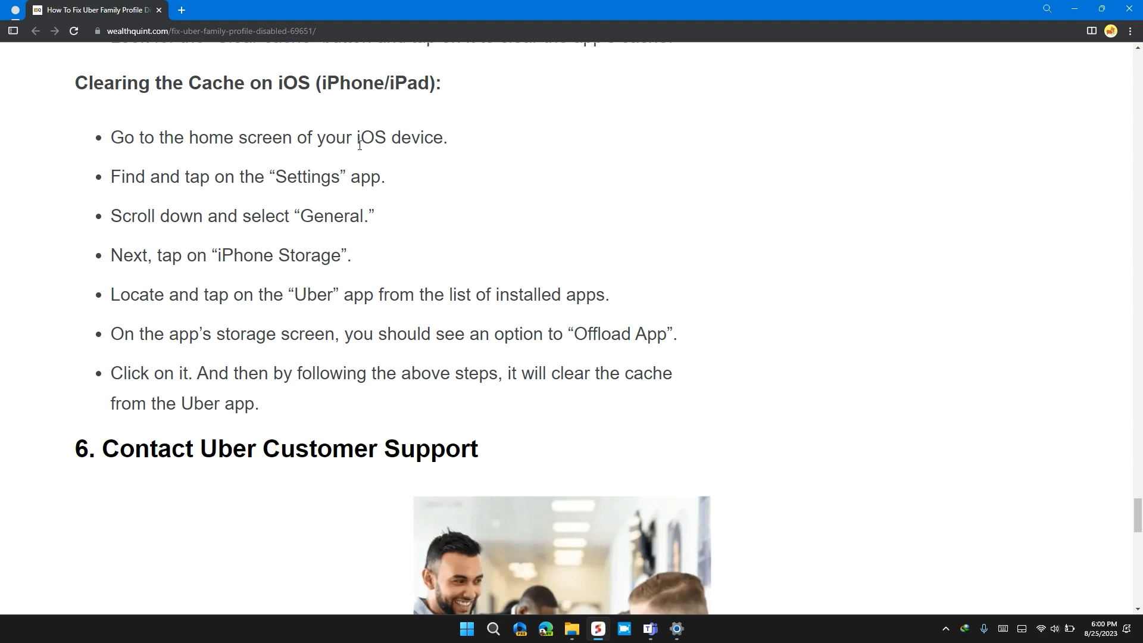
scroll("down", 3)
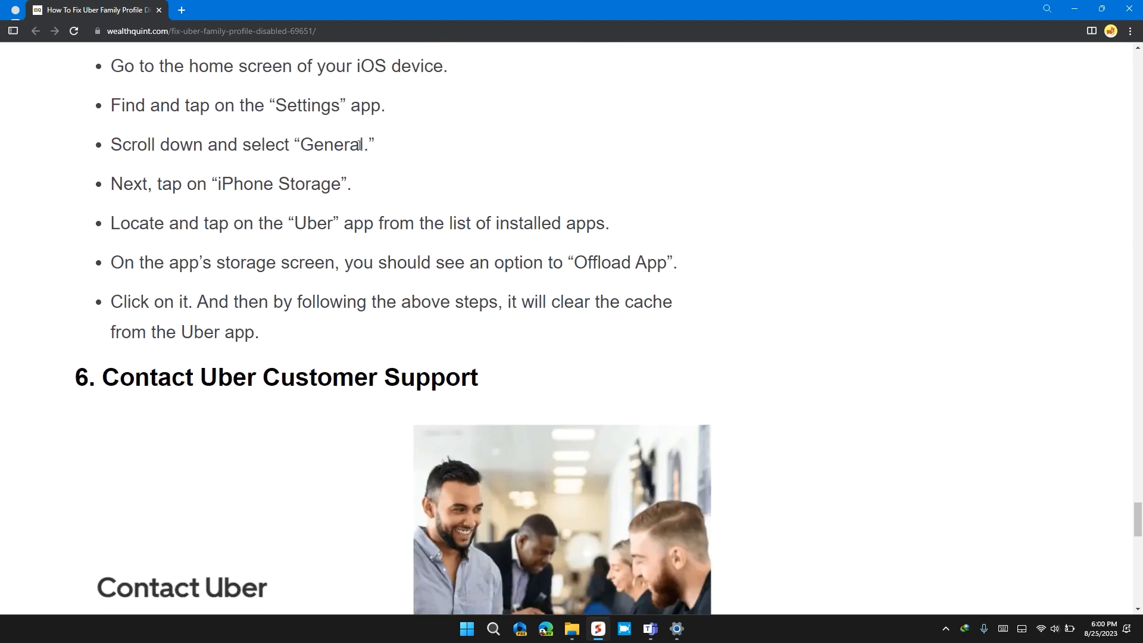
scroll("down", 3)
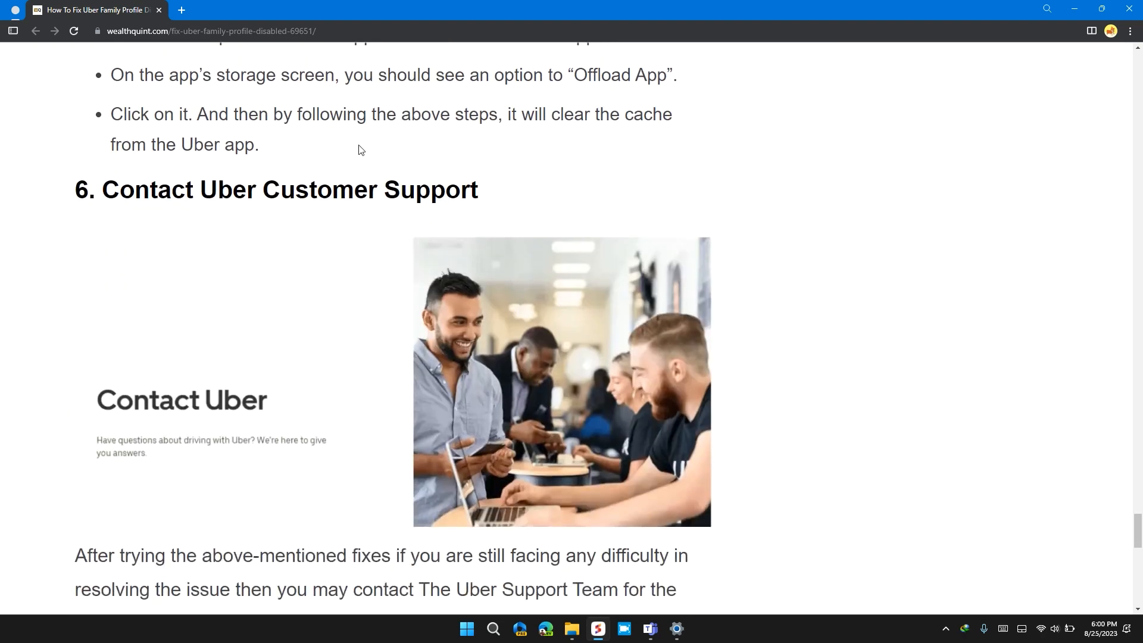
scroll("down", 3)
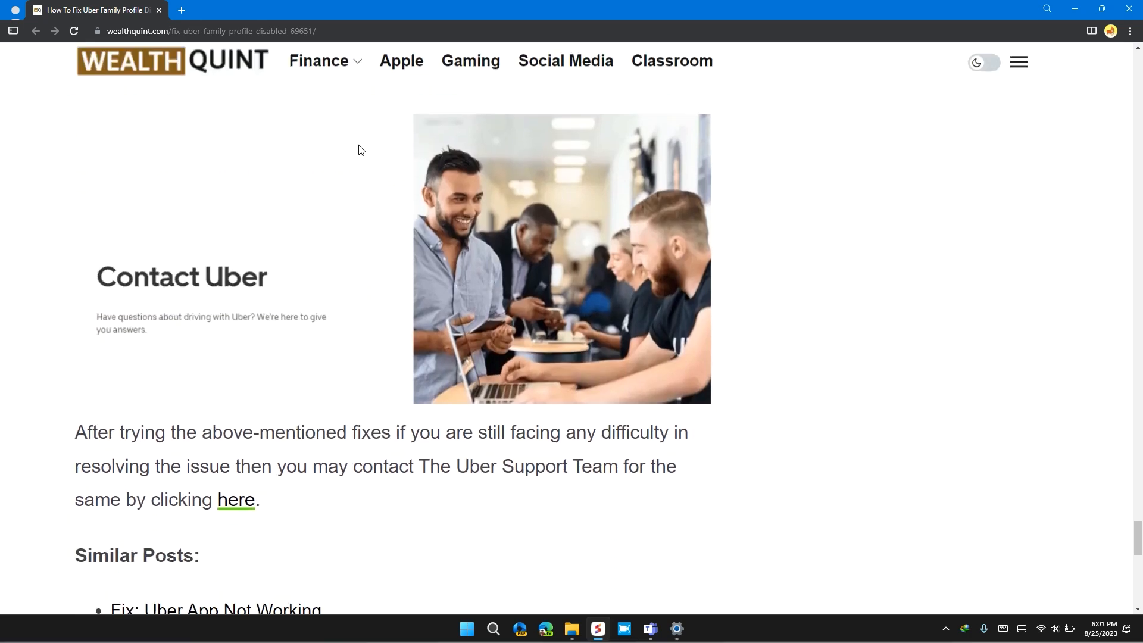
scroll("up", 3)
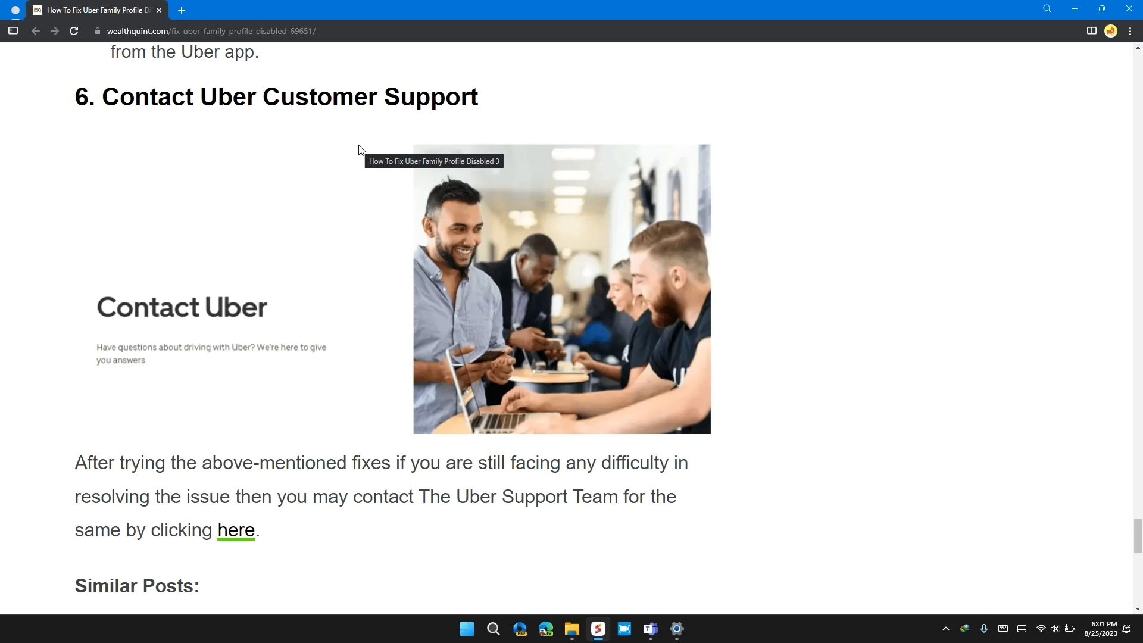
mouse_move(600, 161)
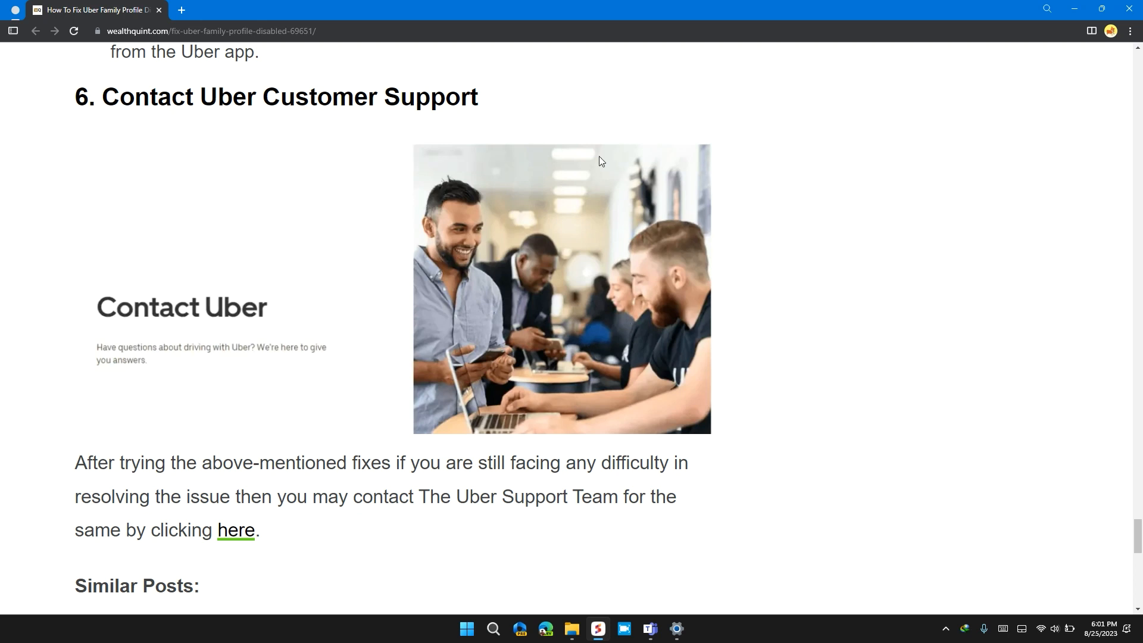
mouse_move(741, 385)
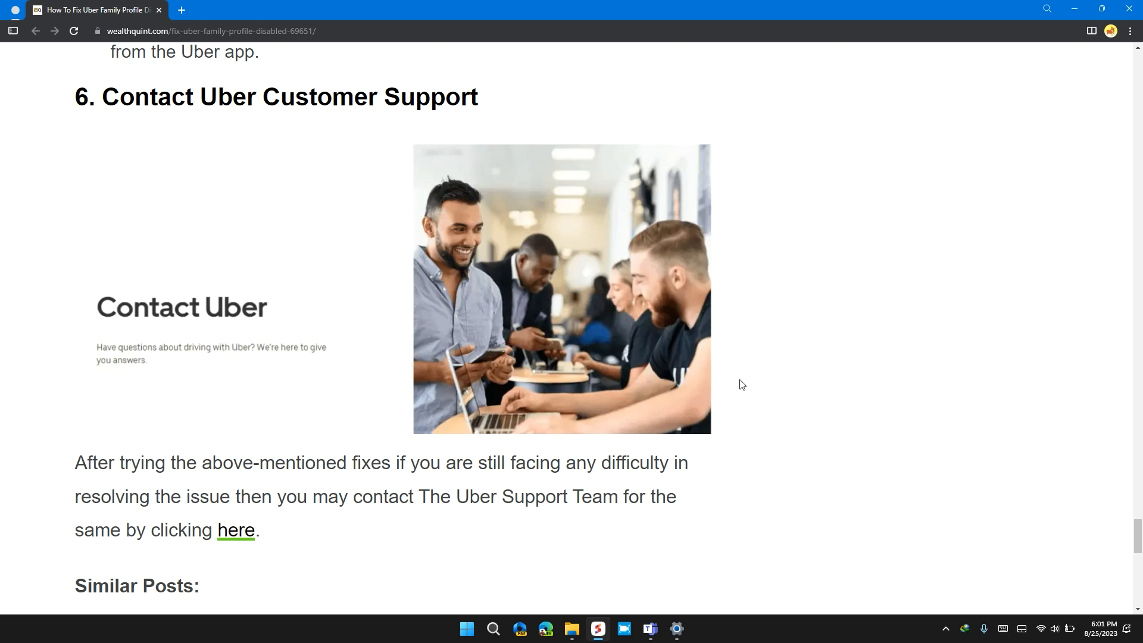
mouse_move(745, 368)
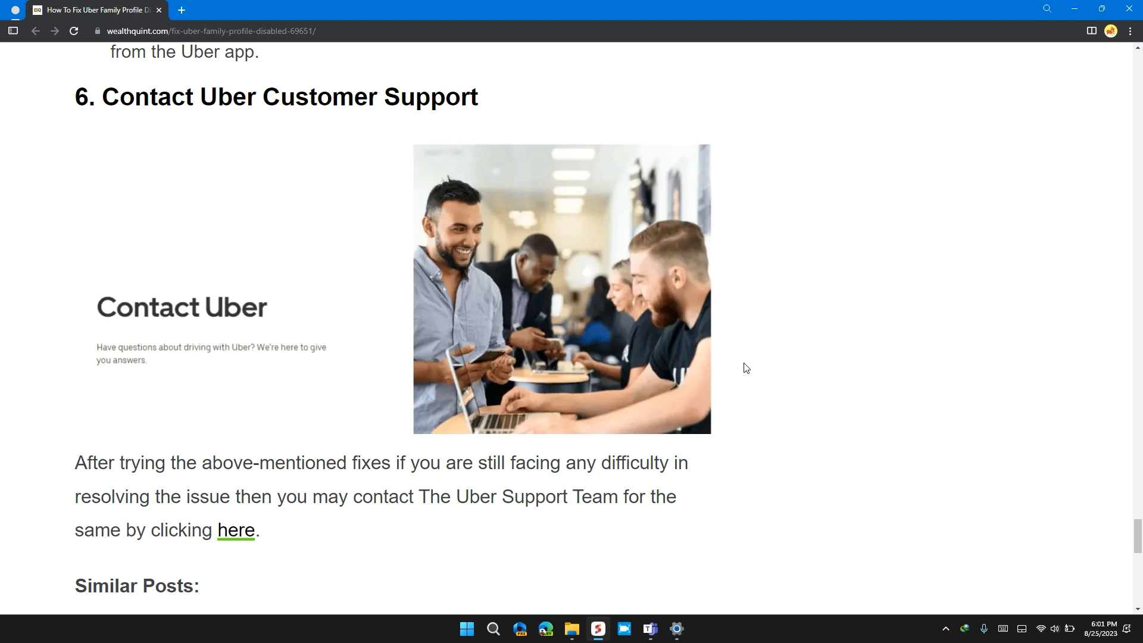
mouse_move(203, 580)
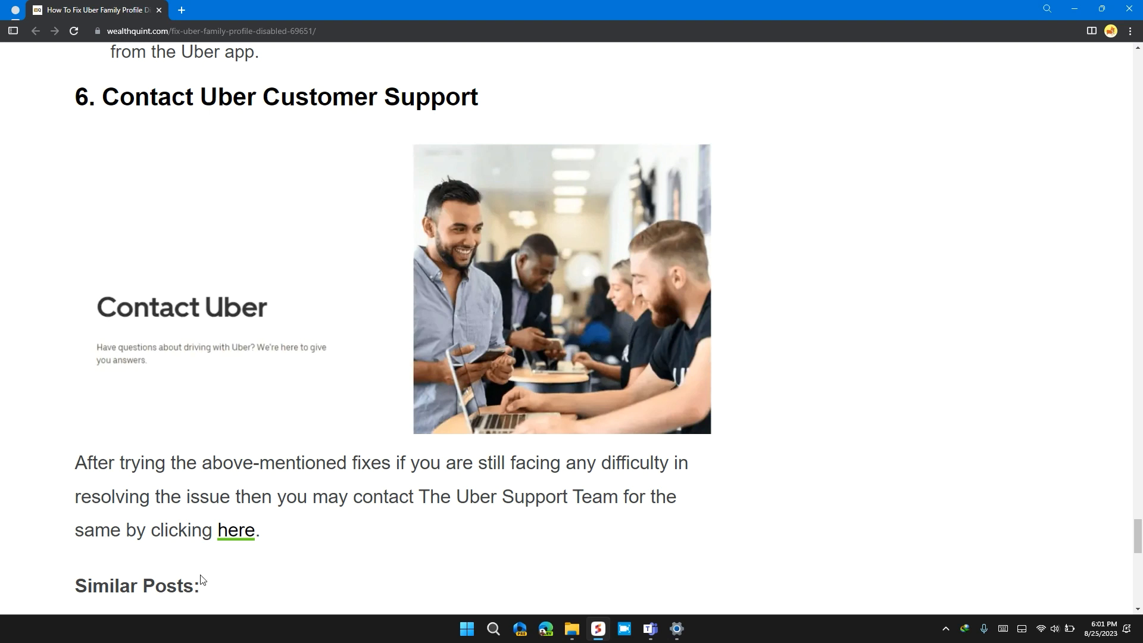
Open Uber's driver contact page in a new tab via the article's 'here' support link
left_click(234, 530)
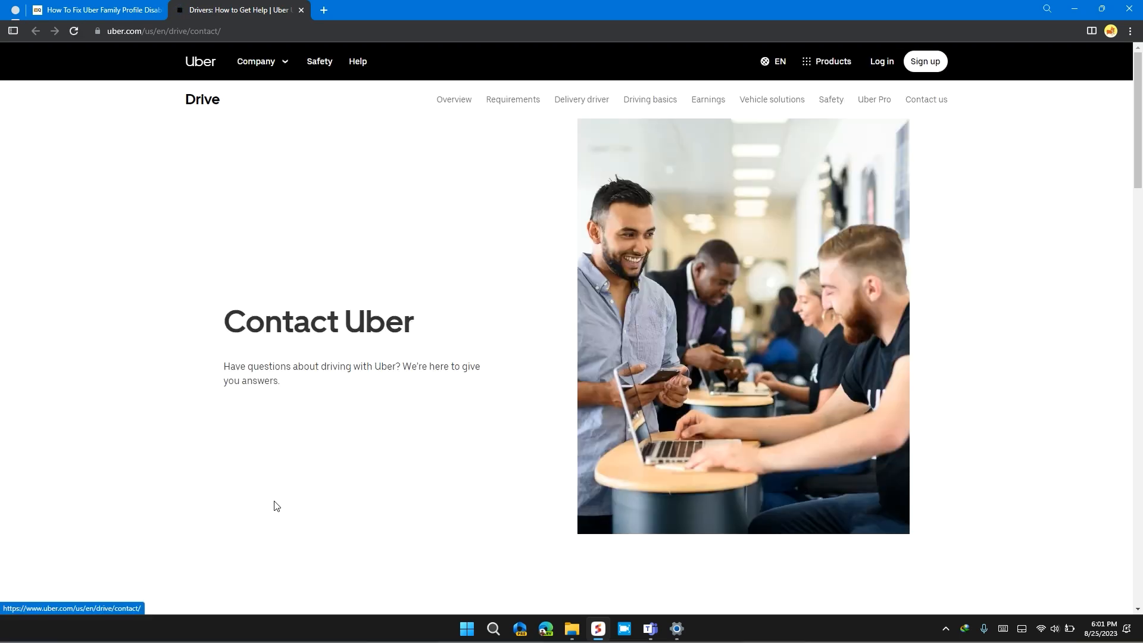
mouse_move(237, 418)
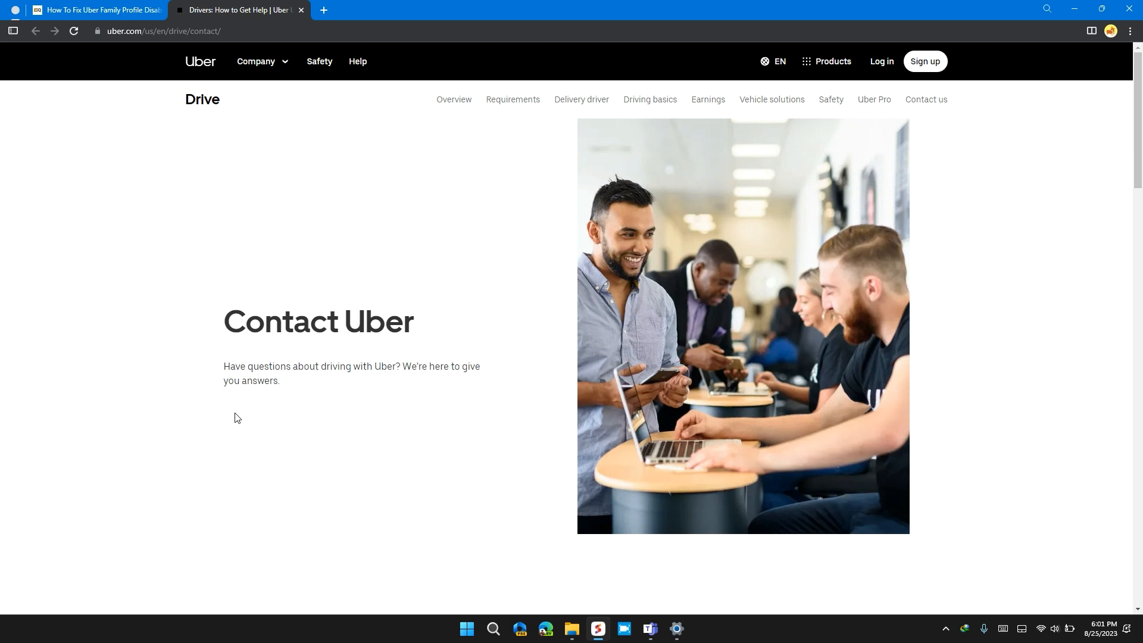
mouse_move(137, 422)
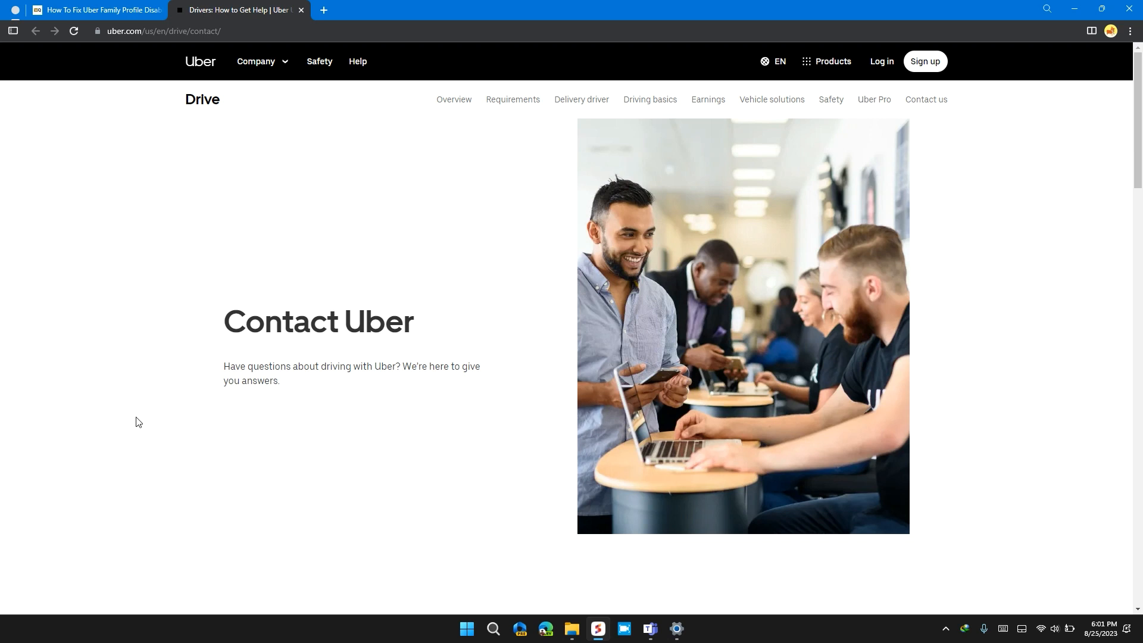